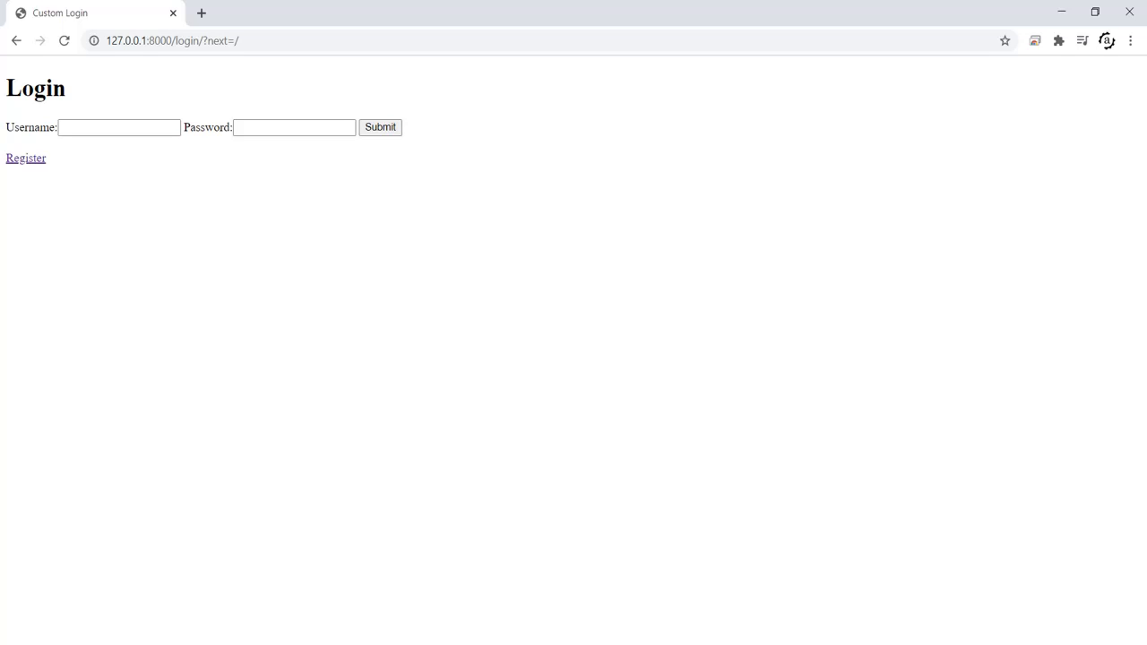
pyautogui.moveTo(448, 186)
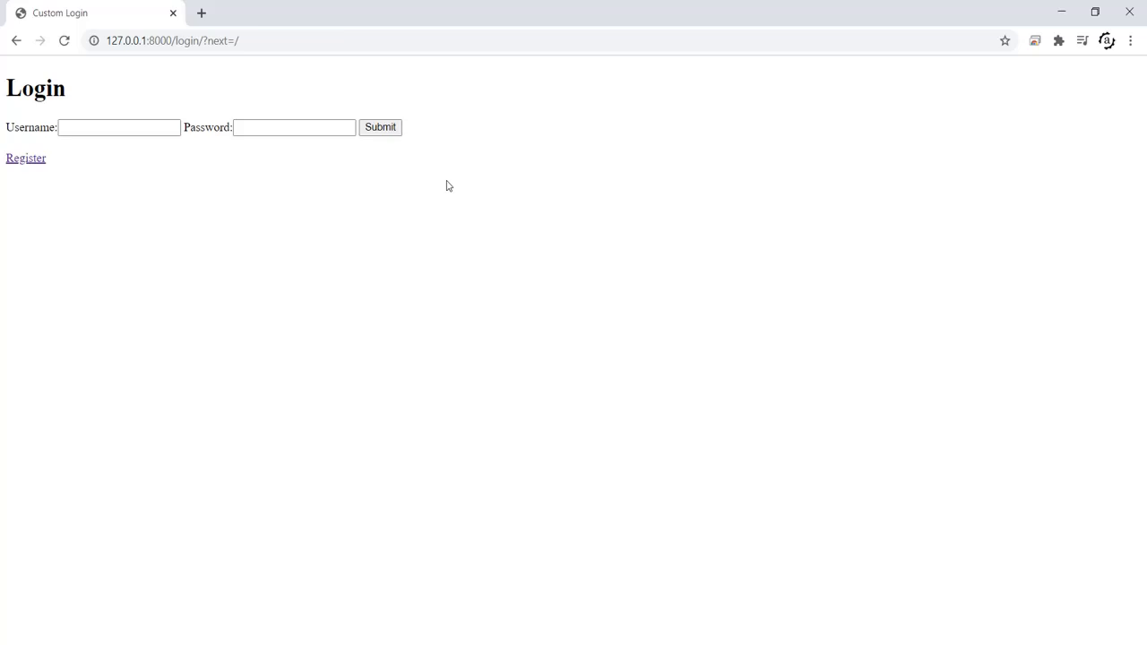
# Step: Move from the Django admin login in Chrome to the CustomLogin project in VS Code
pyautogui.click(208, 14)
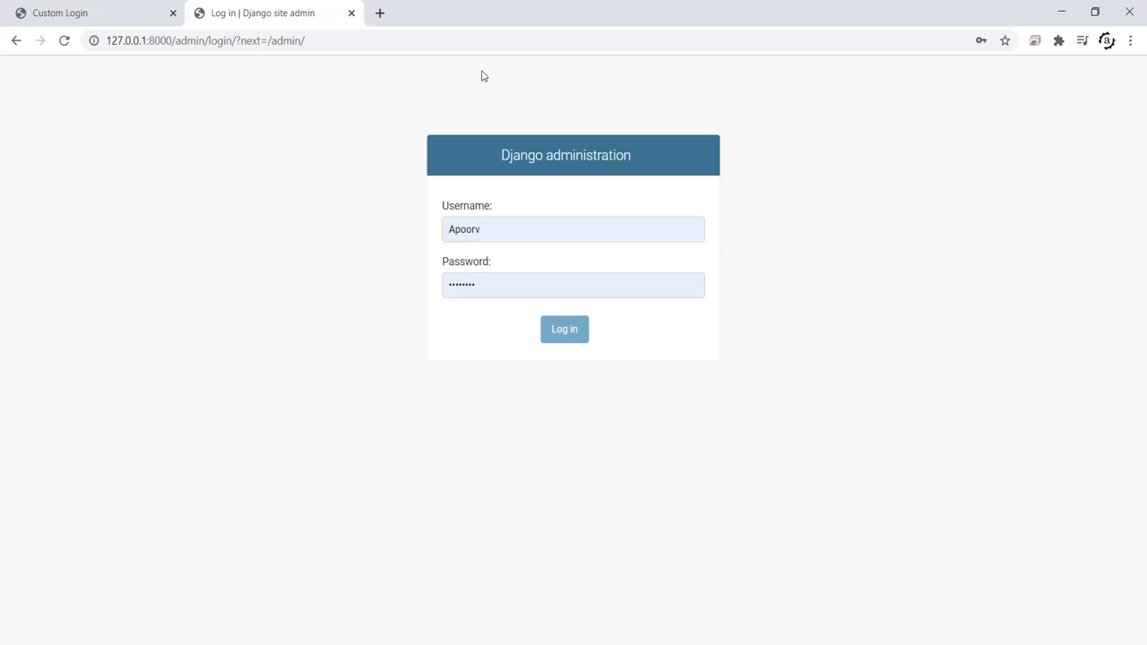
pyautogui.moveTo(498, 164)
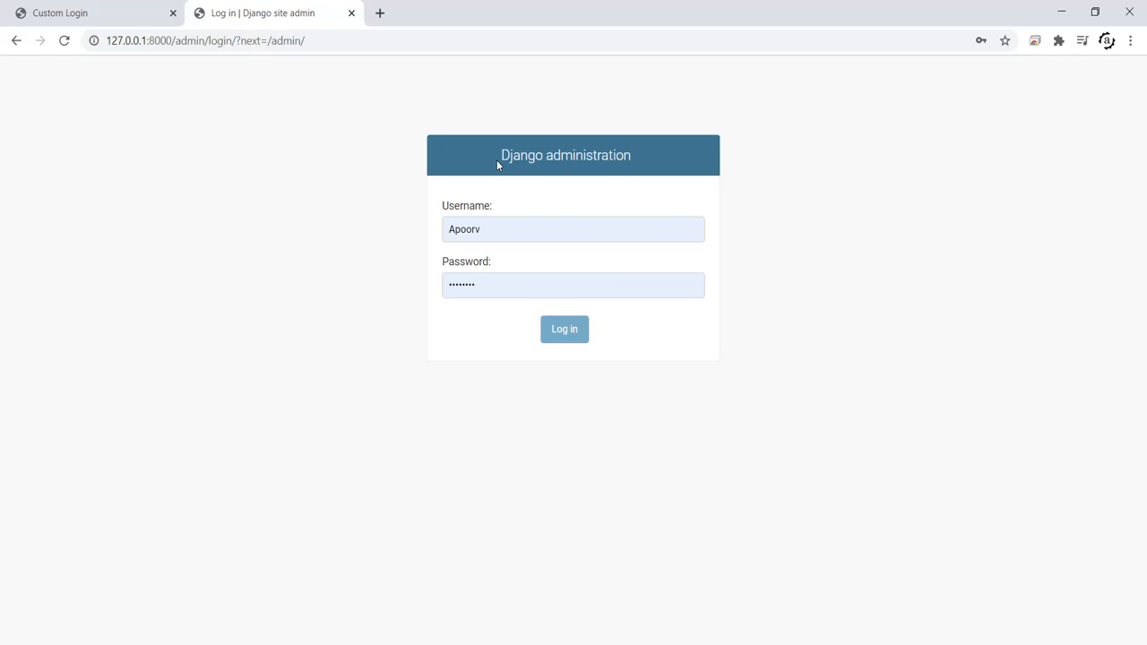
pyautogui.moveTo(544, 312)
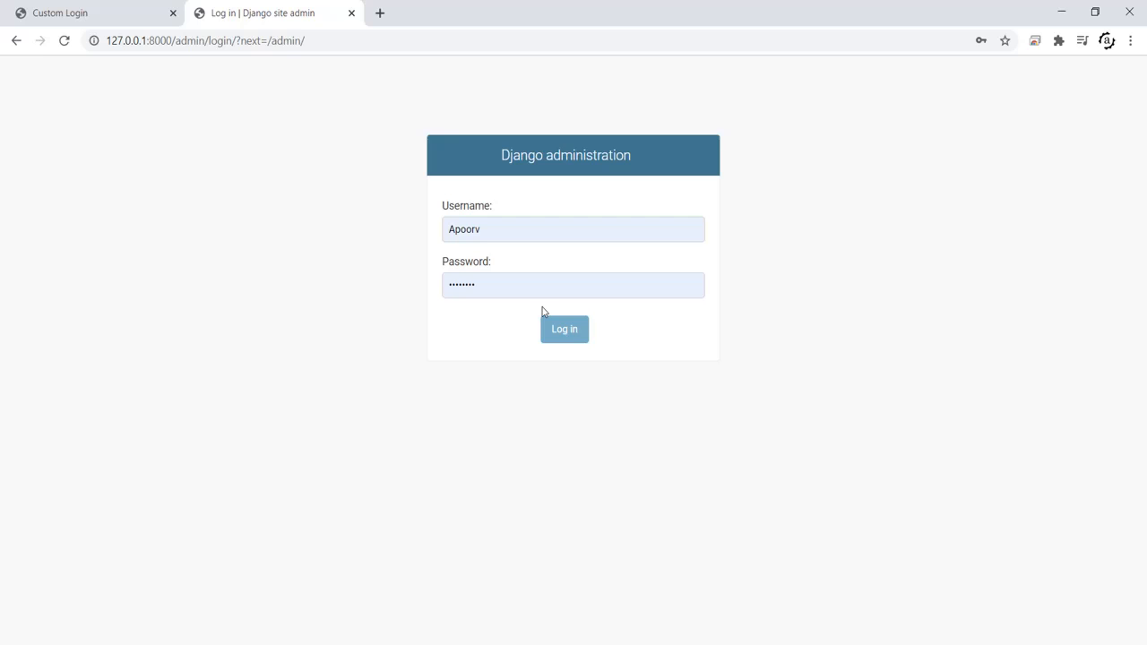
pyautogui.moveTo(505, 166)
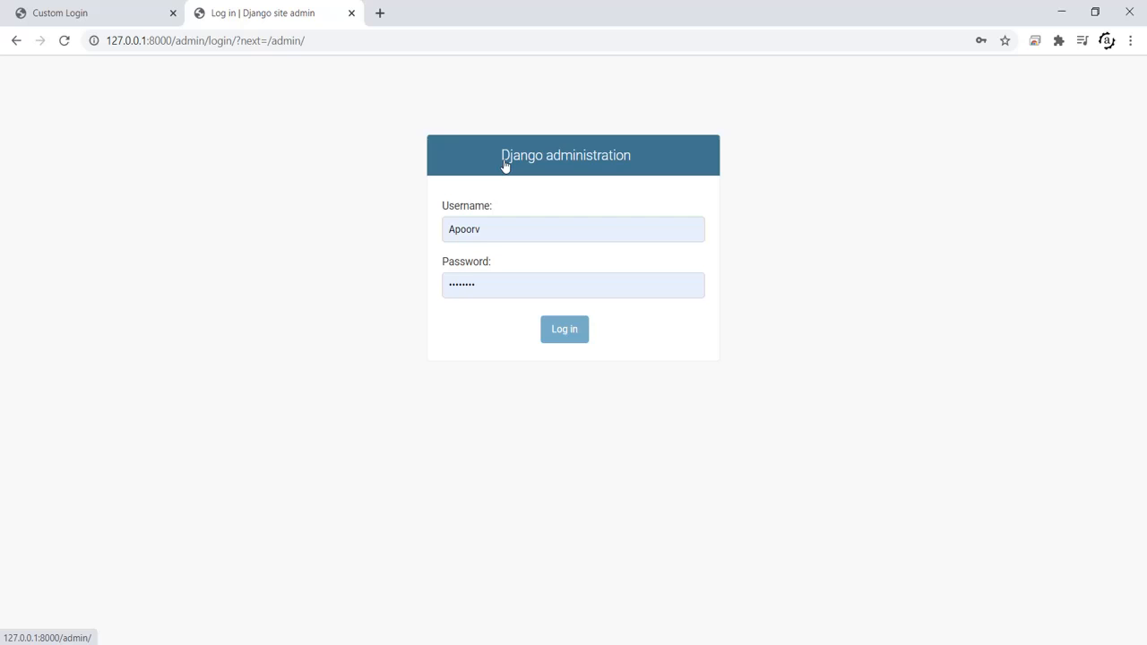
pyautogui.click(85, 14)
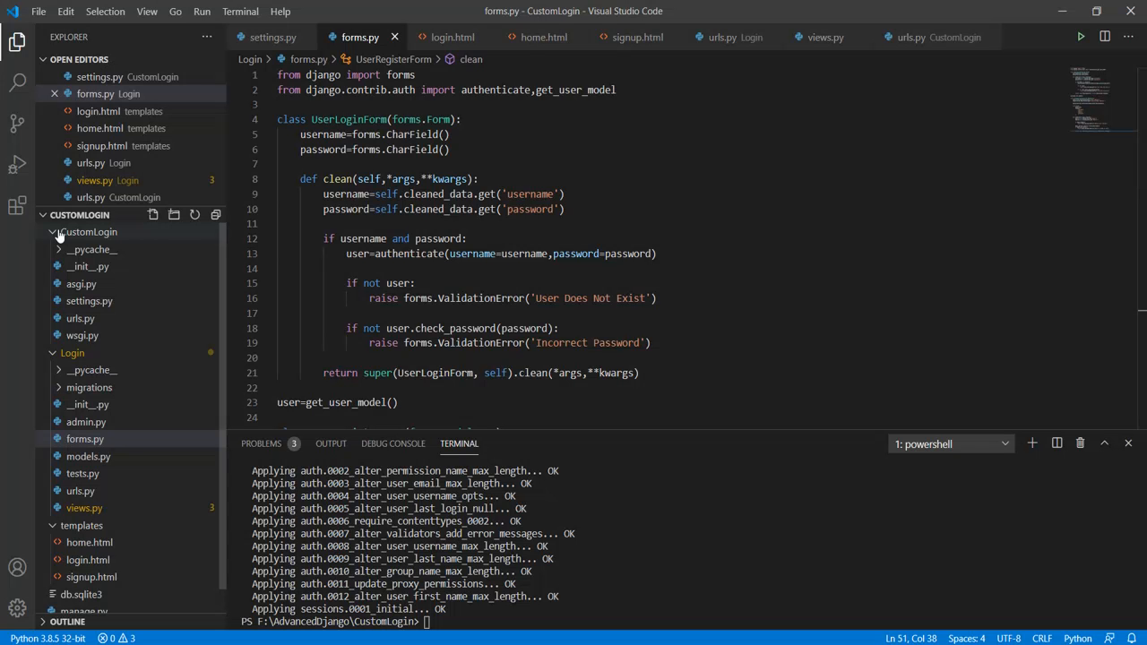
pyautogui.click(89, 231)
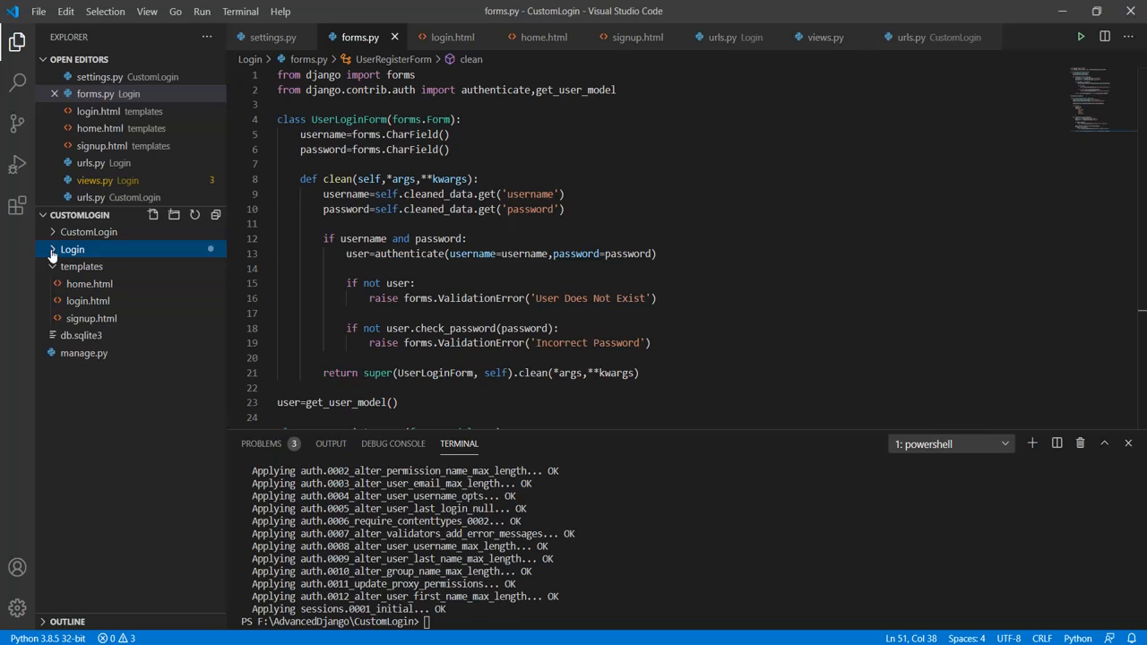
pyautogui.click(72, 249)
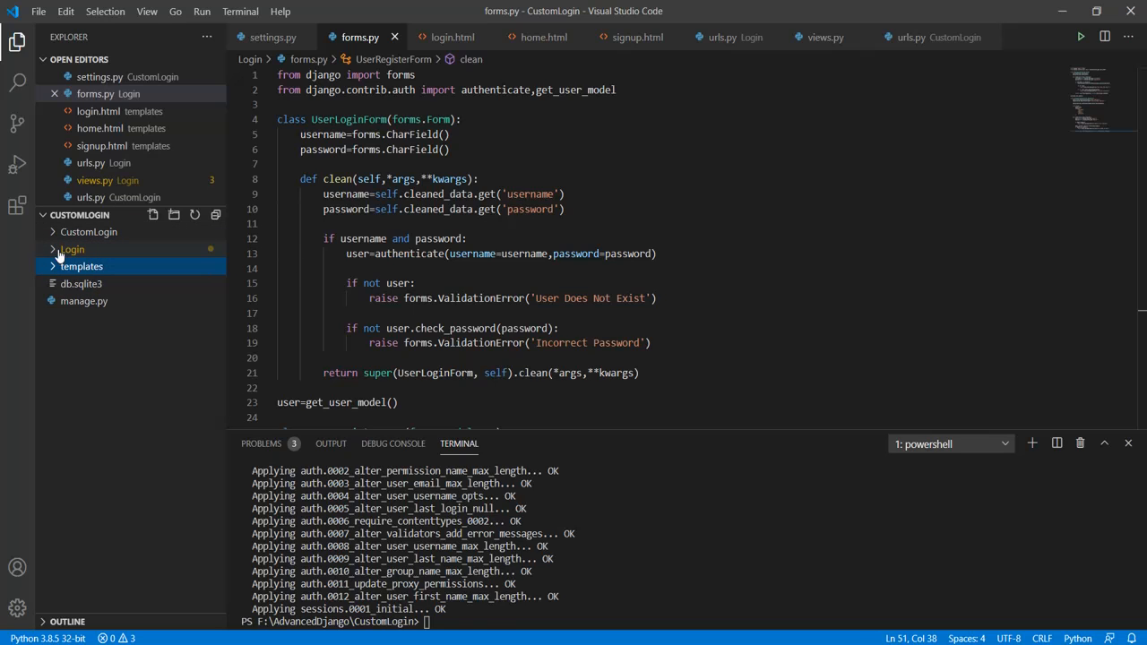
pyautogui.click(89, 231)
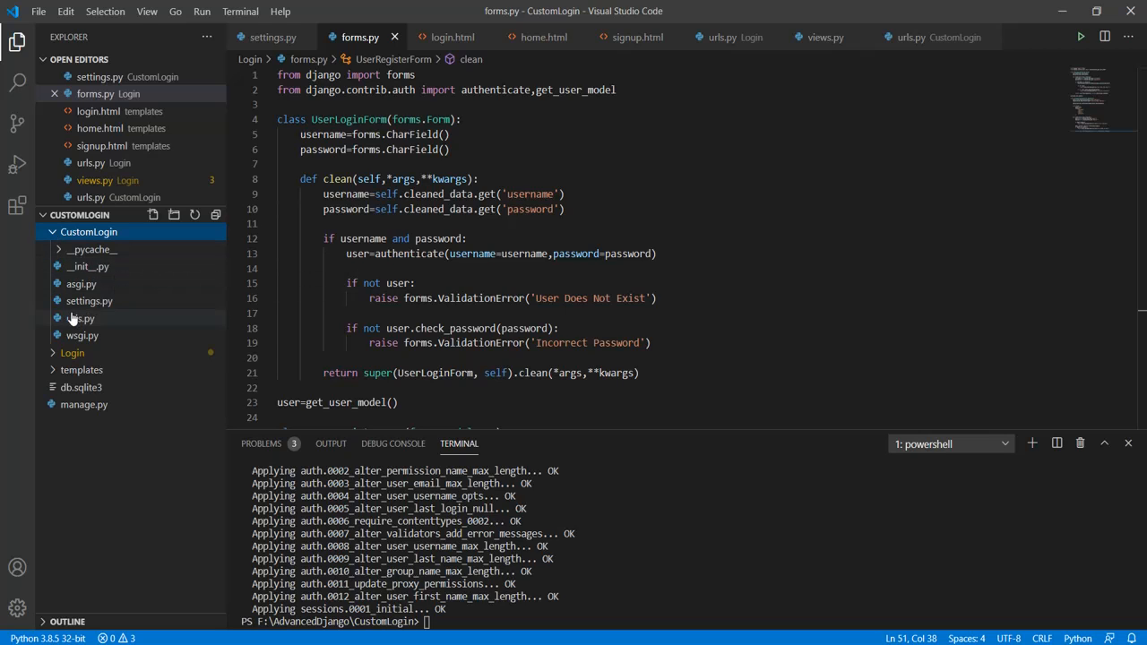
pyautogui.moveTo(92, 309)
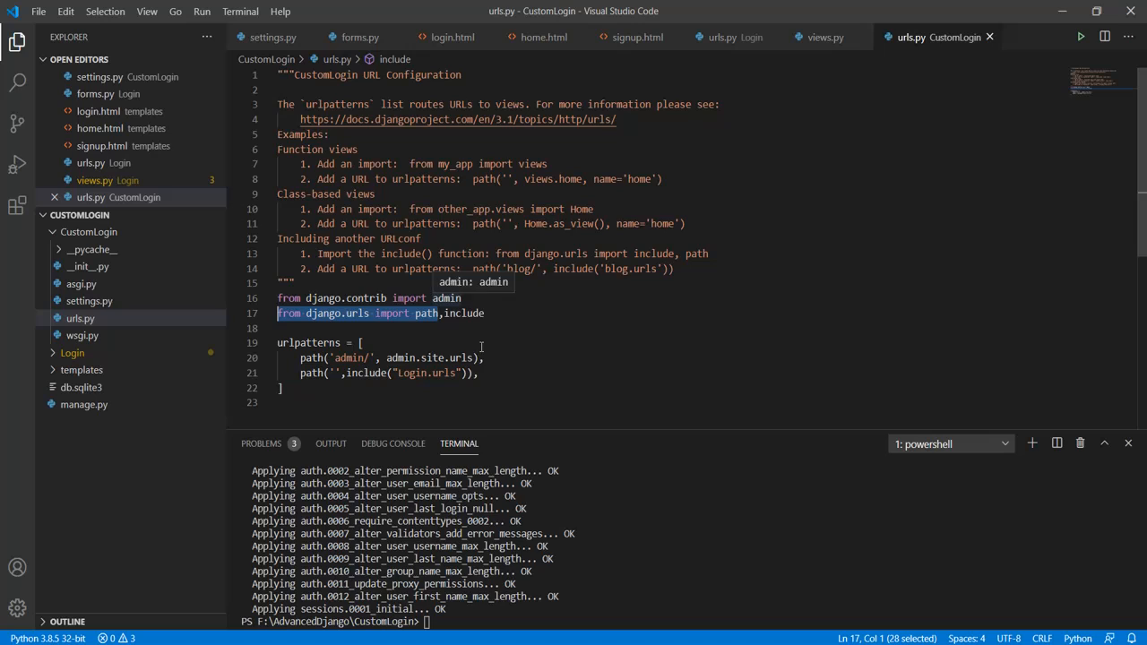
pyautogui.moveTo(81, 318)
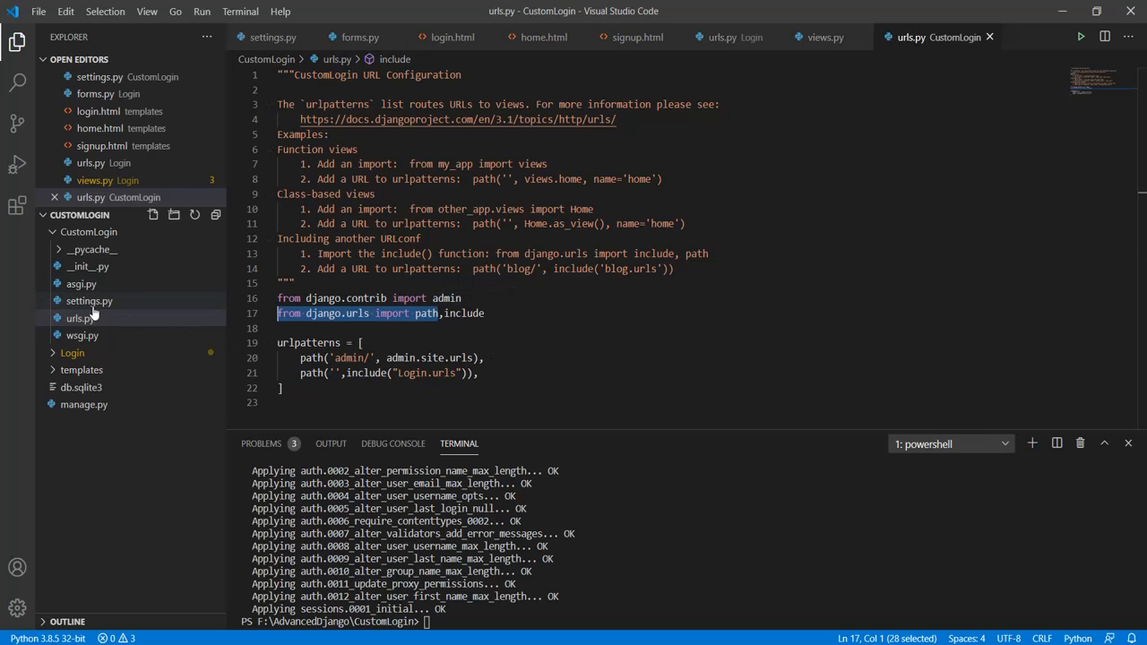
pyautogui.moveTo(269, 37)
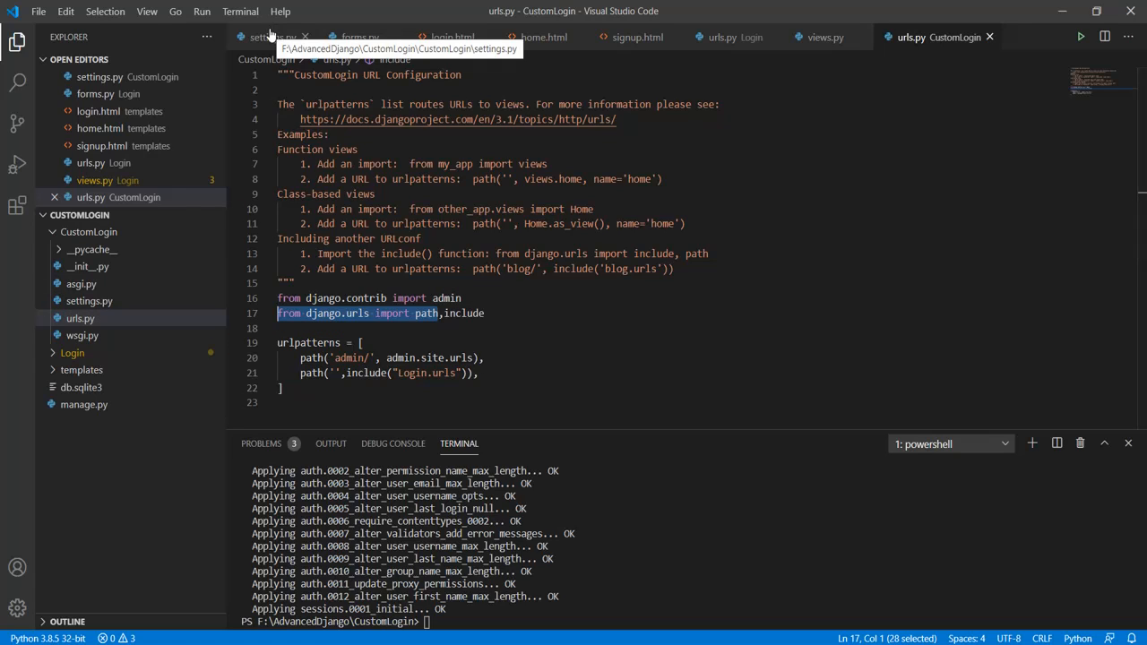
pyautogui.click(73, 352)
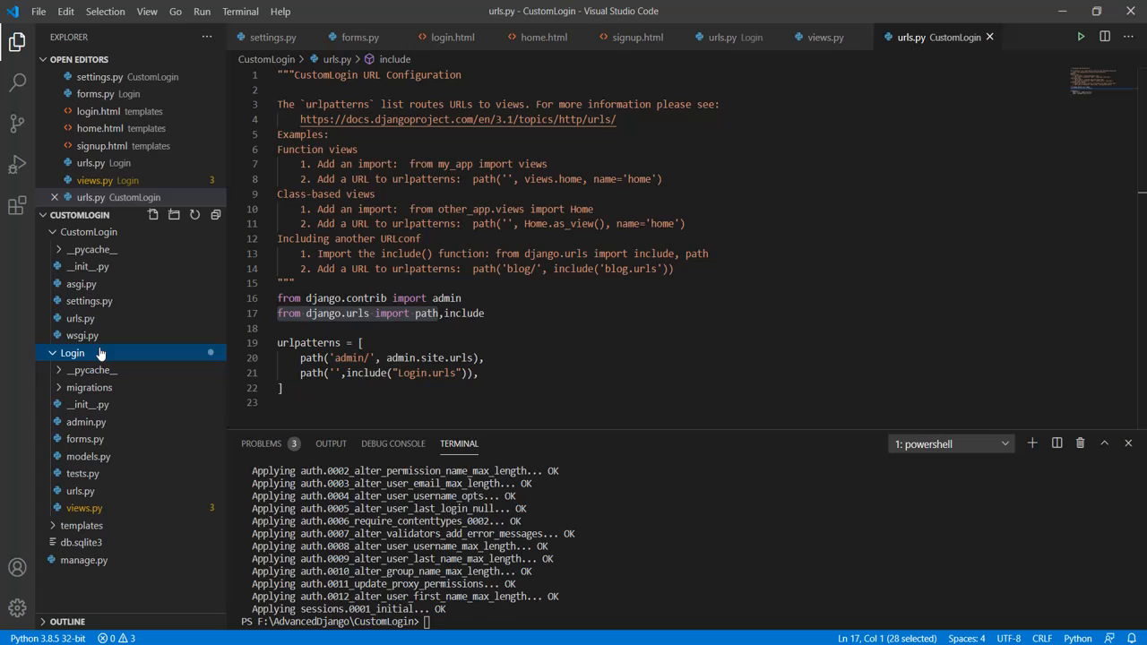
pyautogui.moveTo(125, 439)
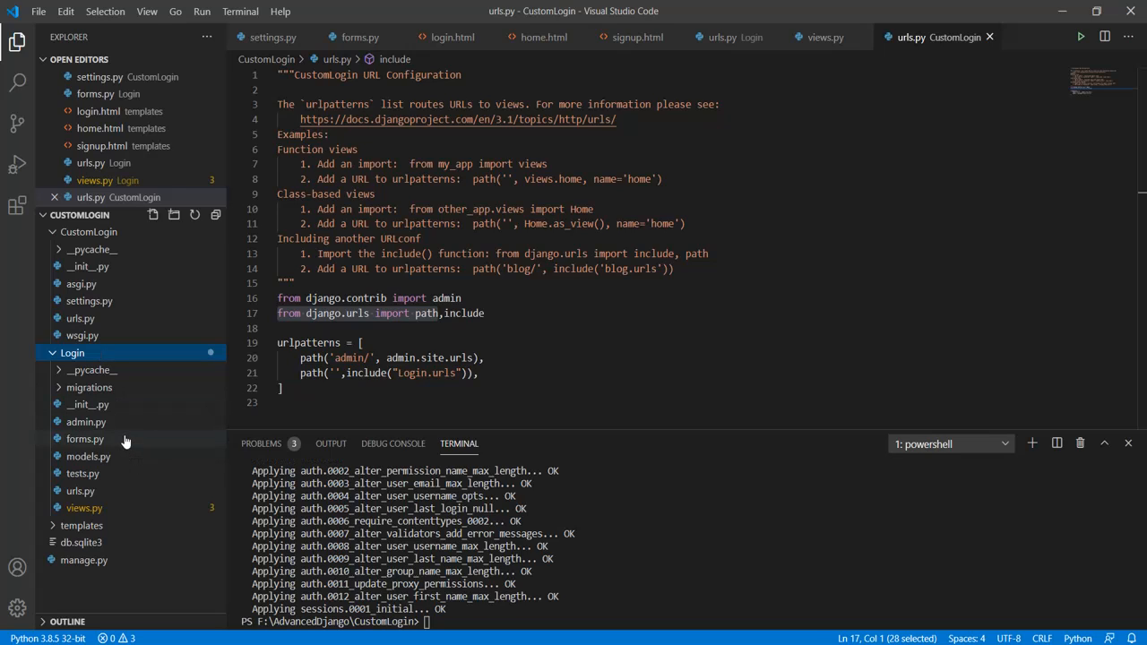
pyautogui.moveTo(145, 439)
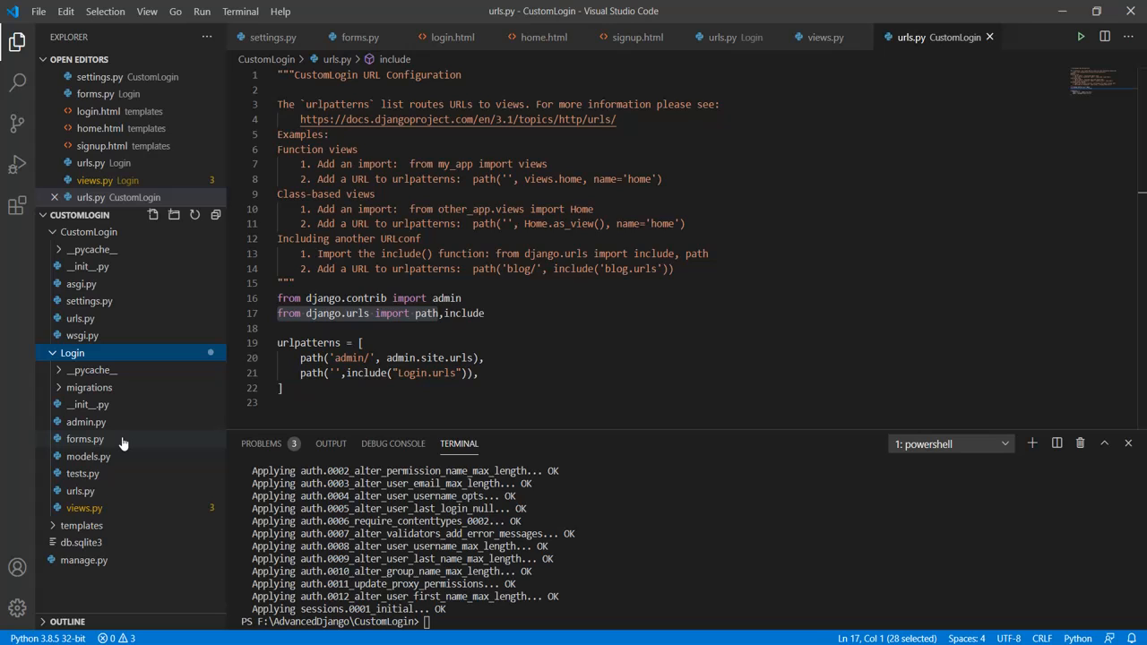
pyautogui.click(84, 439)
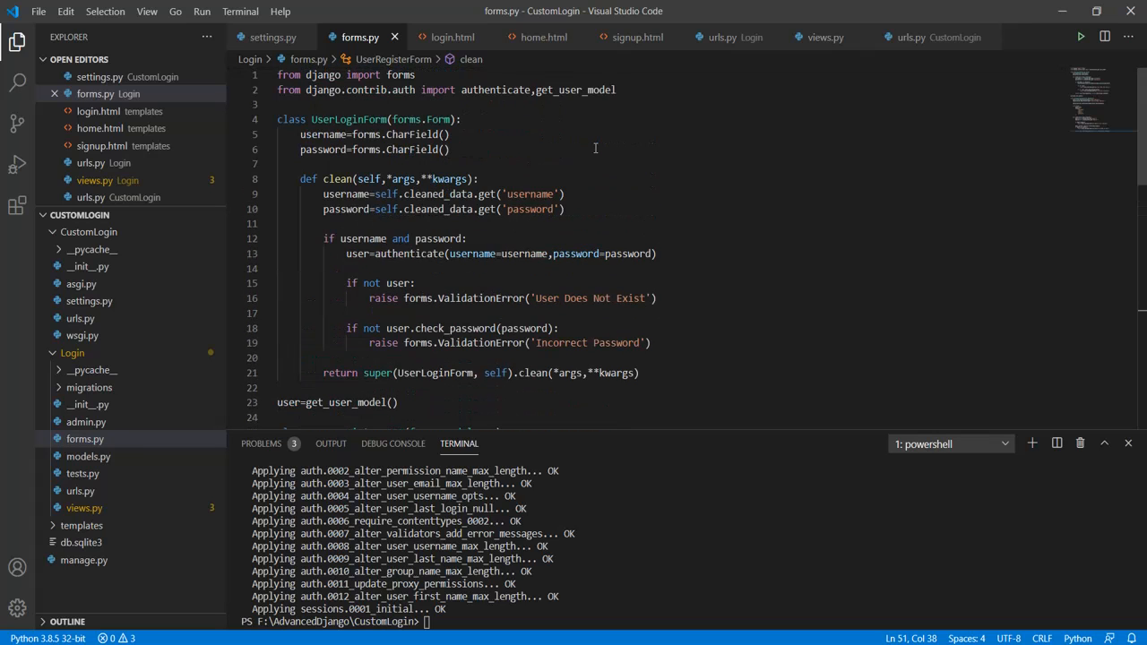
pyautogui.scroll(-3)
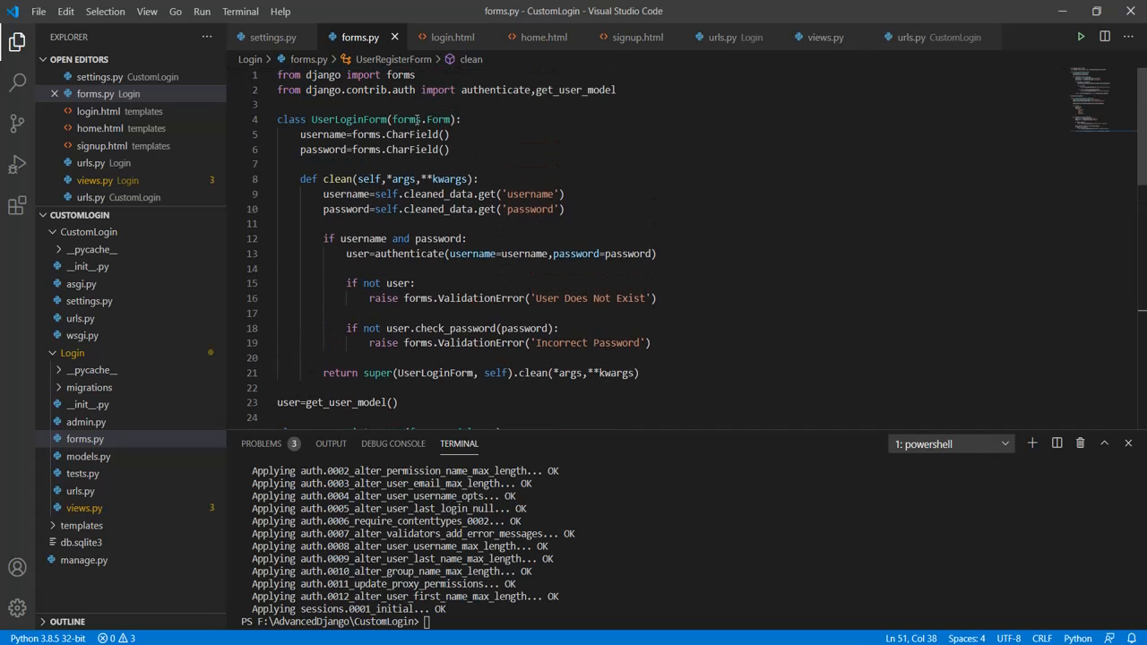
pyautogui.moveTo(706, 155)
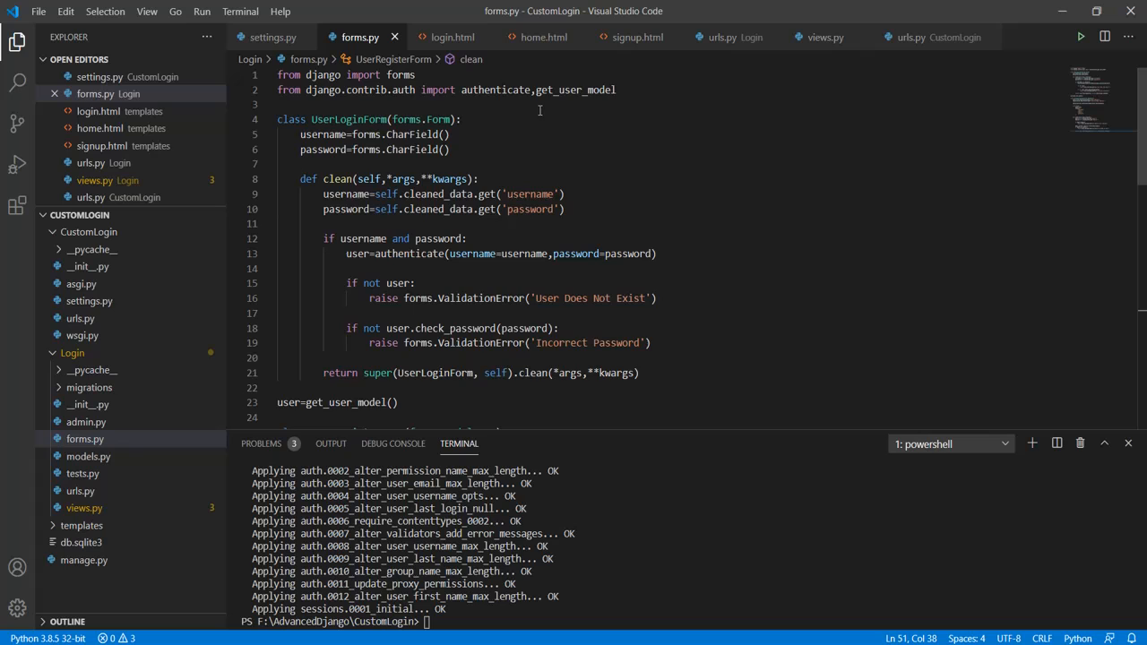
pyautogui.scroll(-3)
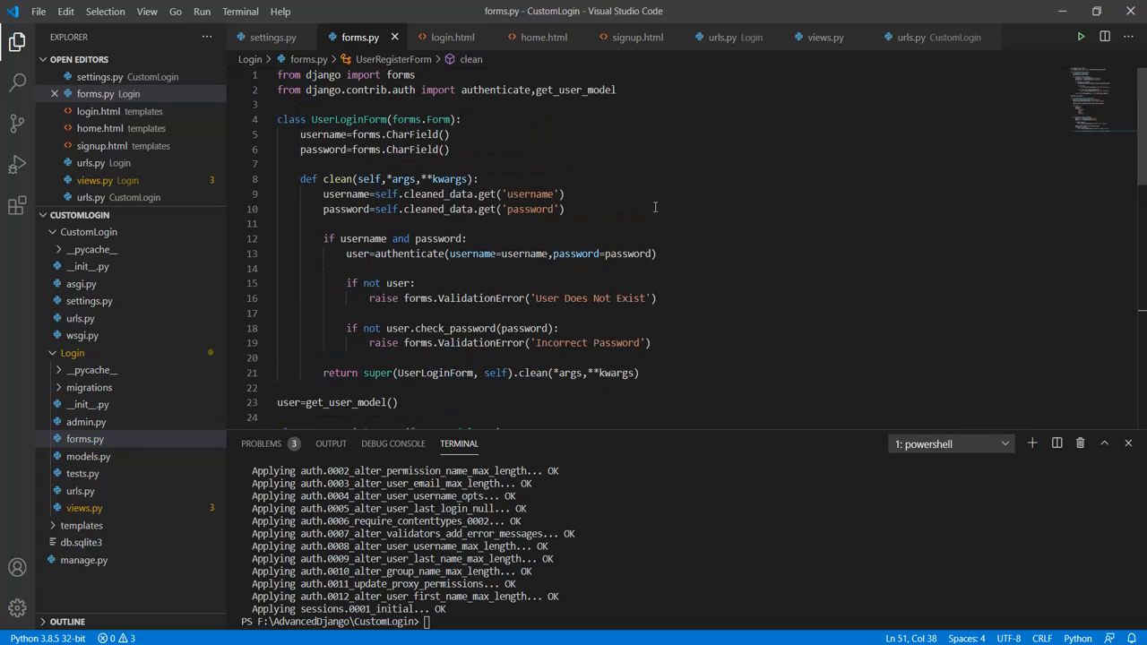
pyautogui.scroll(-3)
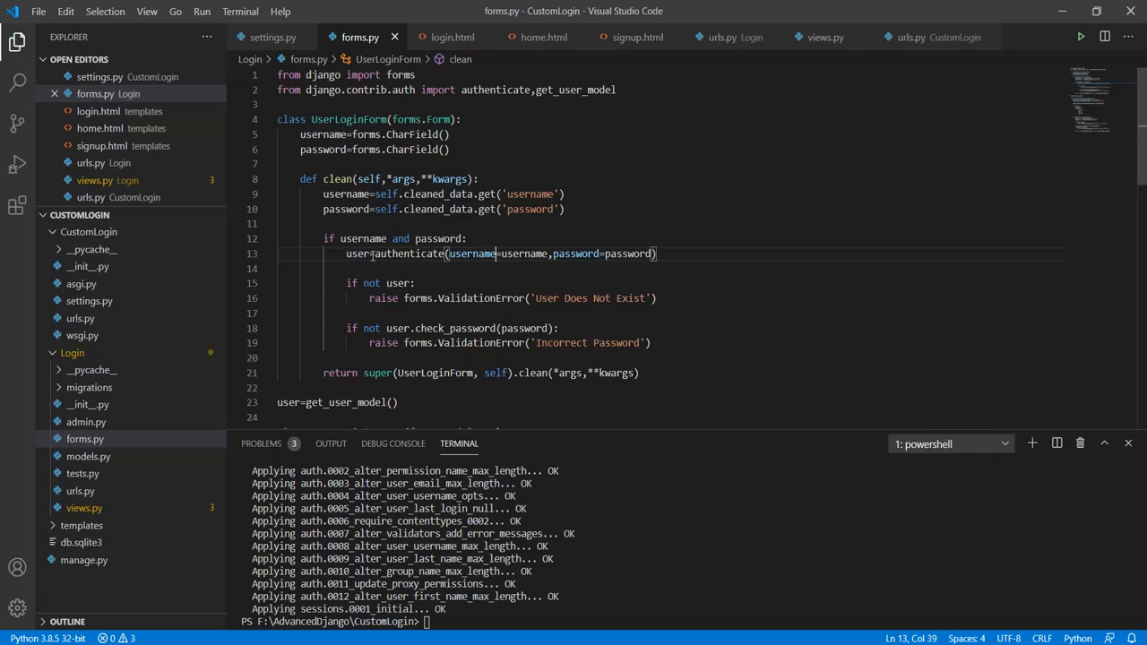
pyautogui.doubleClick(472, 254)
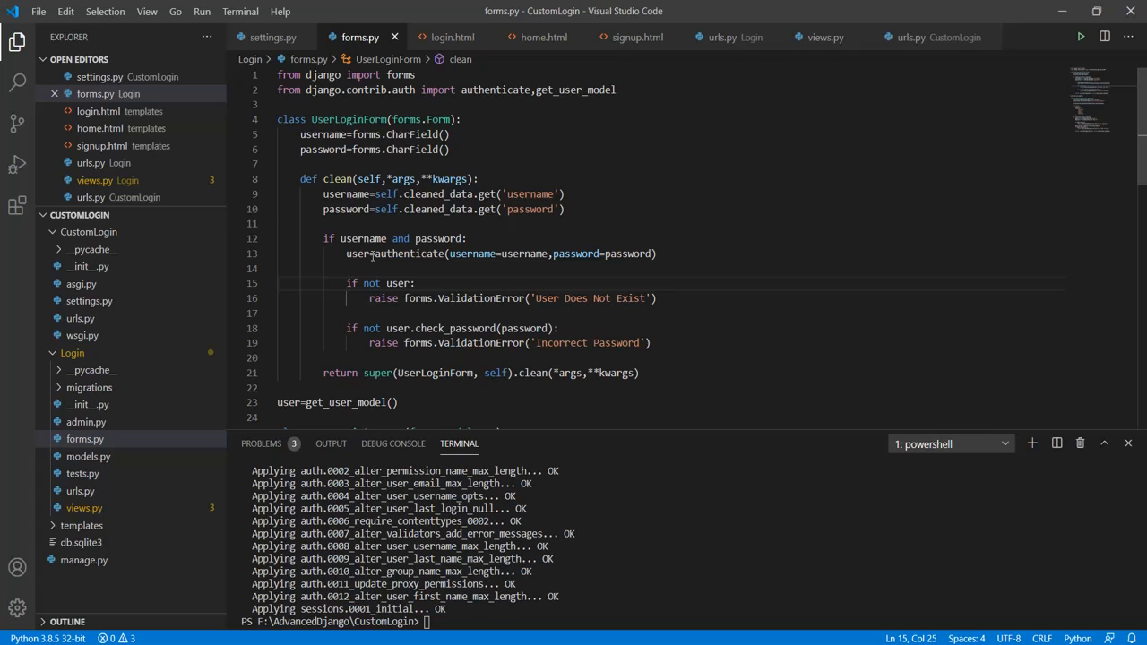
pyautogui.doubleClick(418, 298)
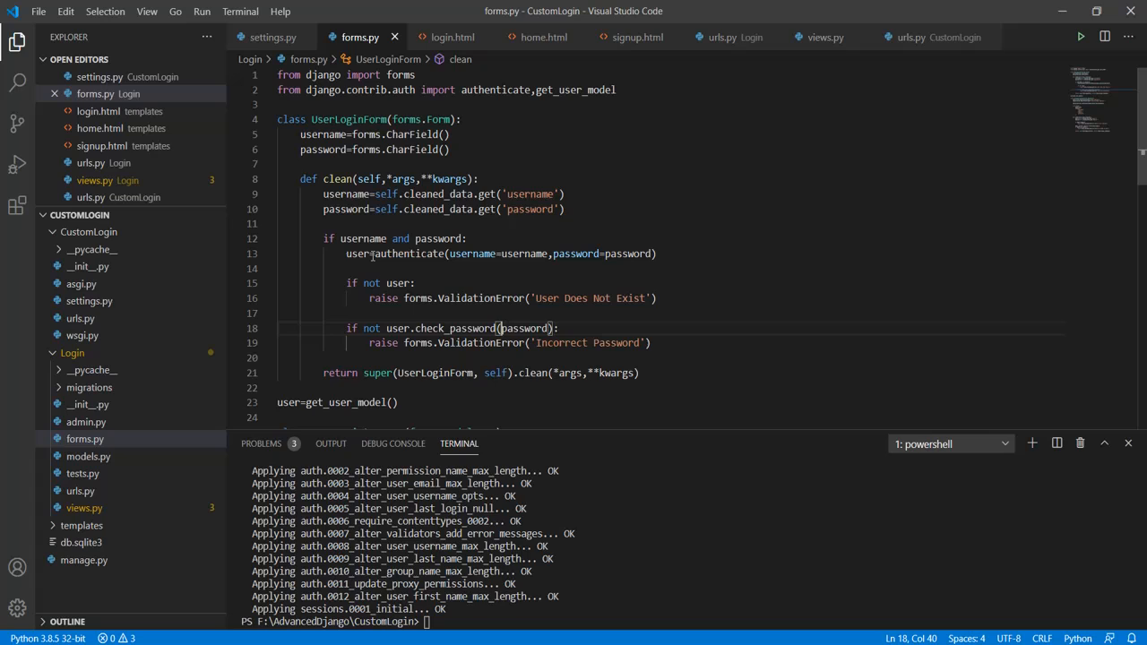
pyautogui.doubleClick(453, 328)
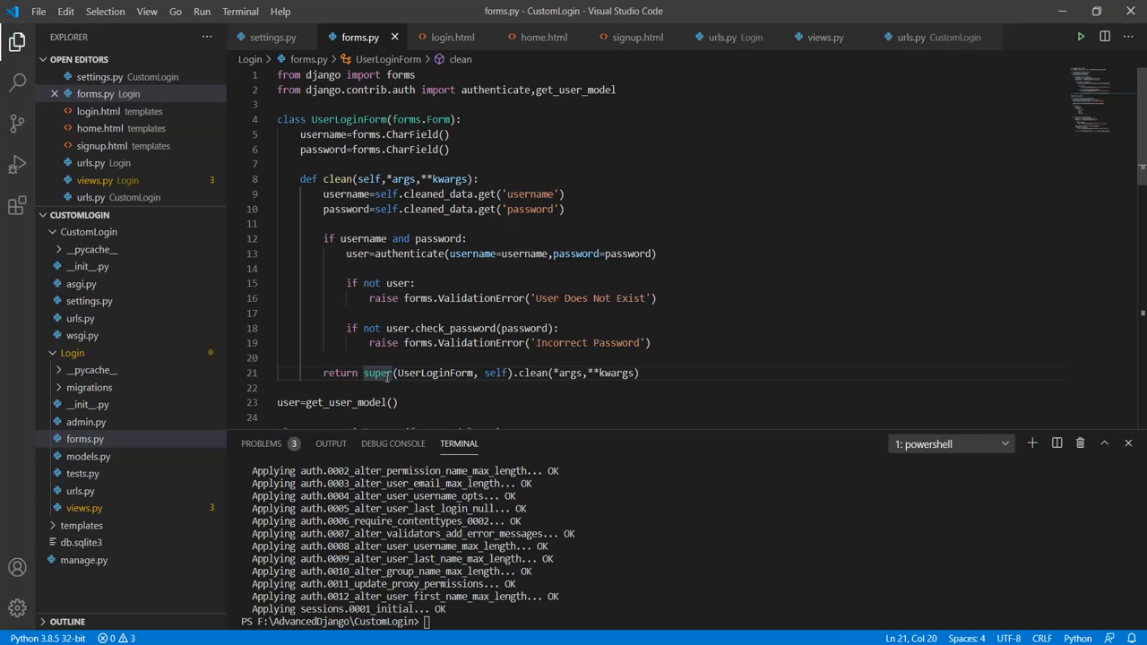
pyautogui.doubleClick(376, 372)
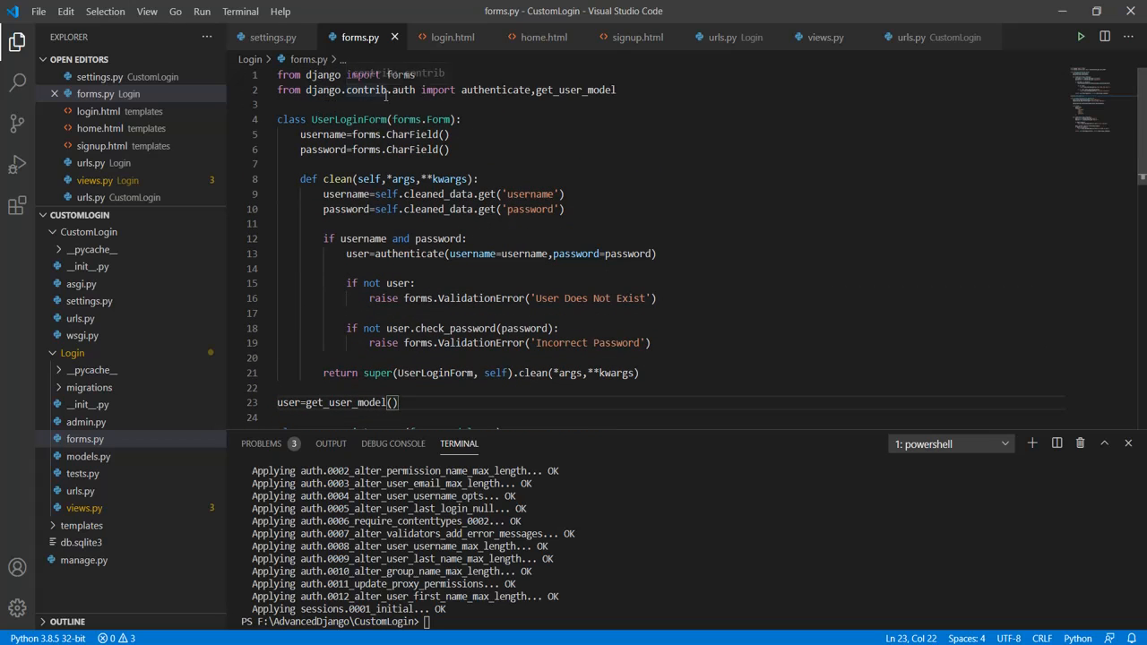
# Step: Review UserRegisterForm's email, password and Meta user model, then open the Login app's views.py
pyautogui.scroll(-3)
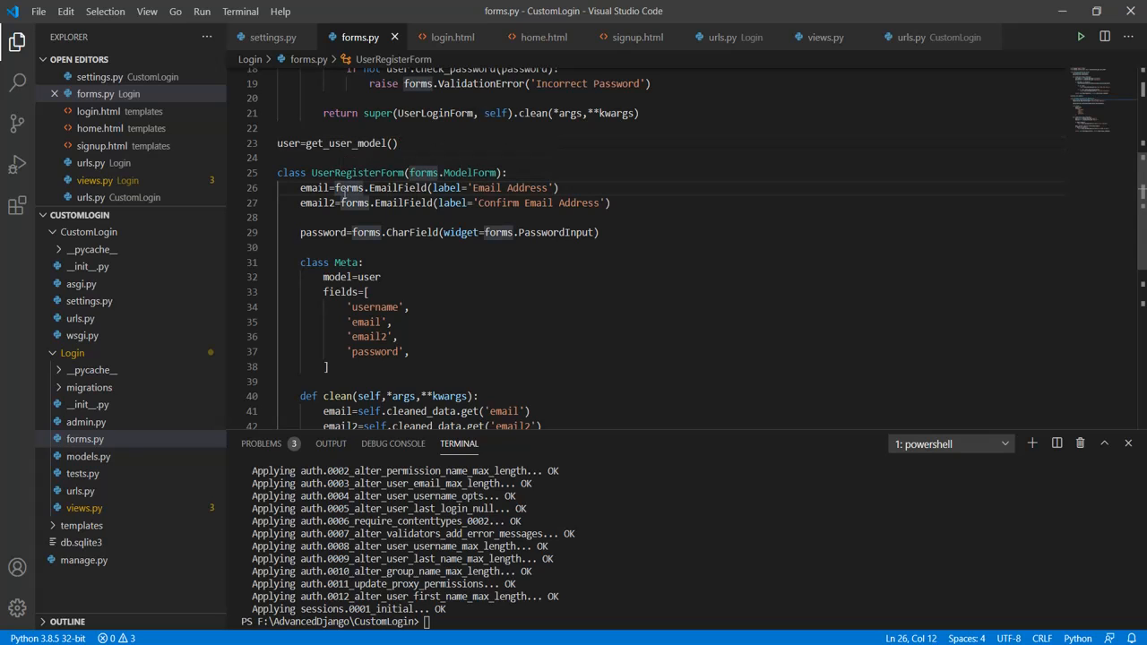
pyautogui.doubleClick(315, 187)
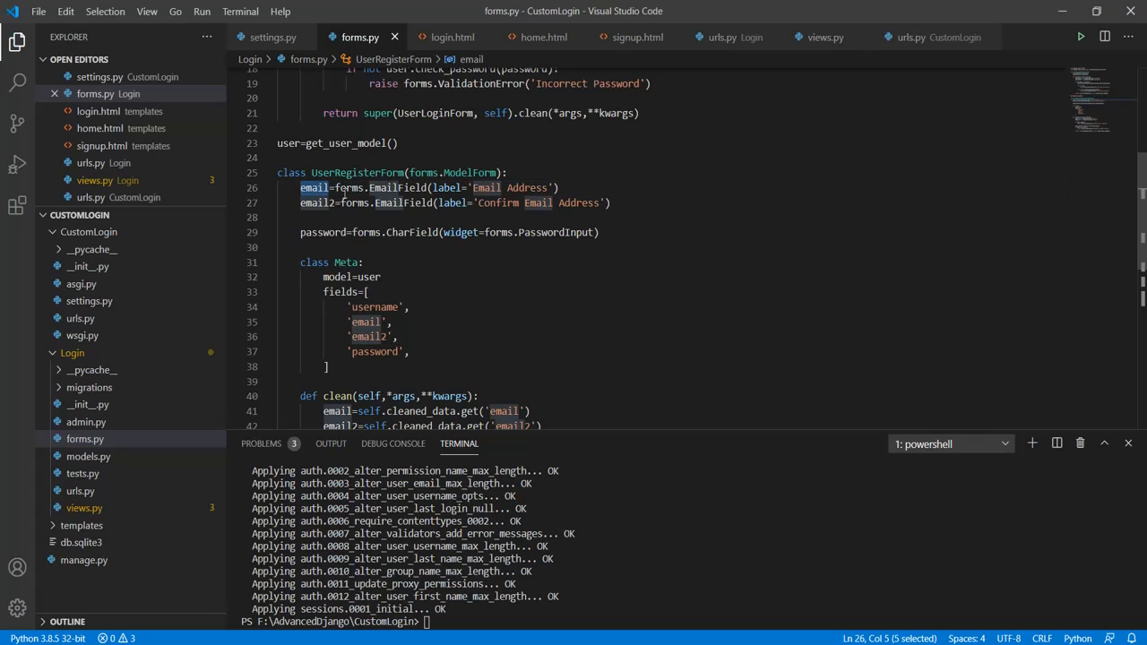
pyautogui.click(342, 232)
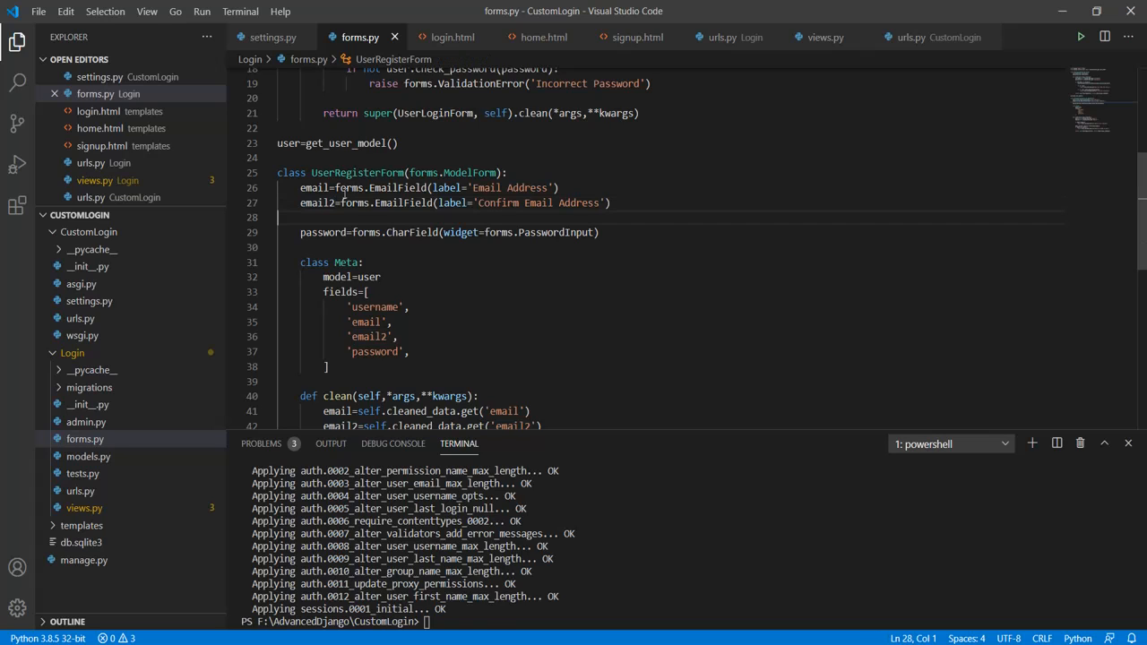
pyautogui.click(347, 232)
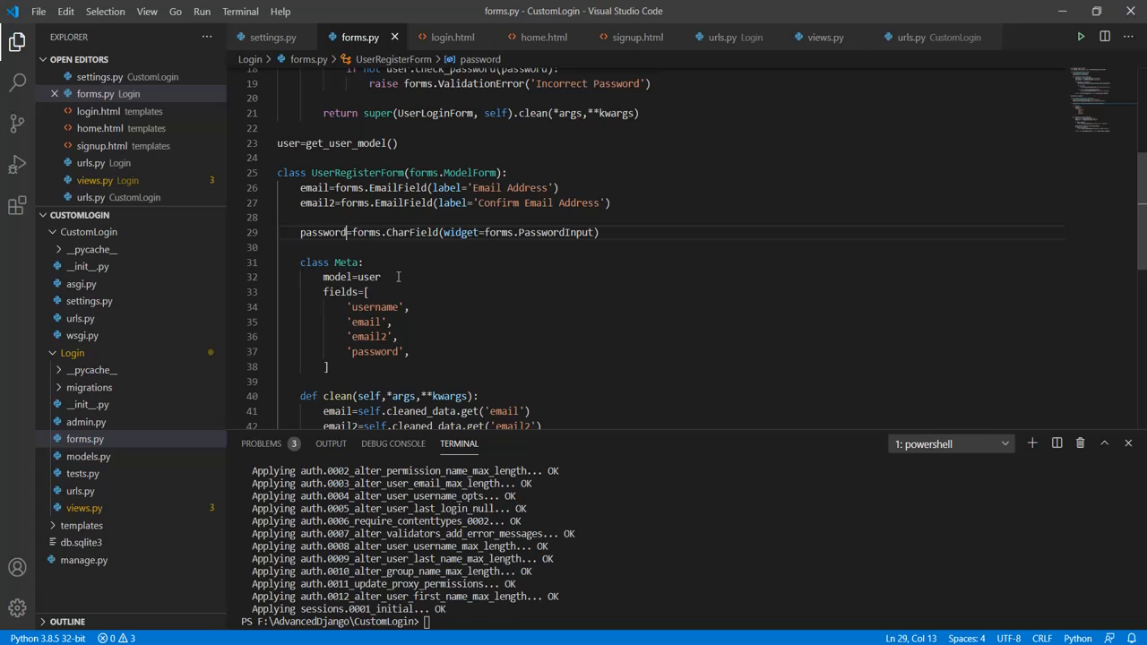
pyautogui.moveTo(389, 282)
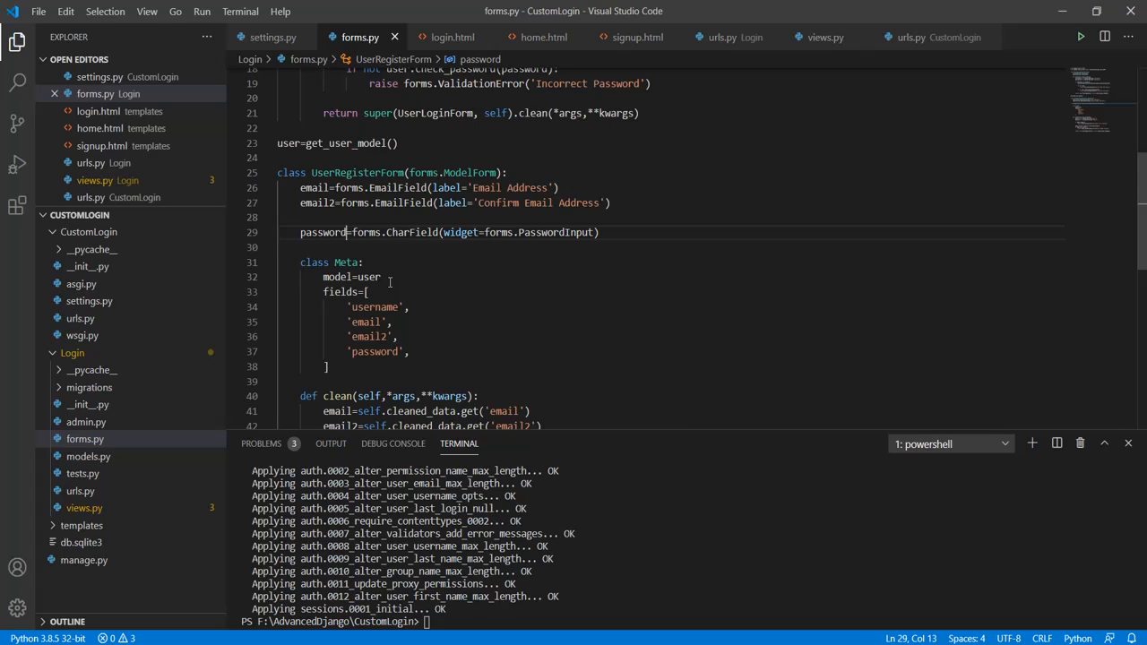
pyautogui.doubleClick(368, 276)
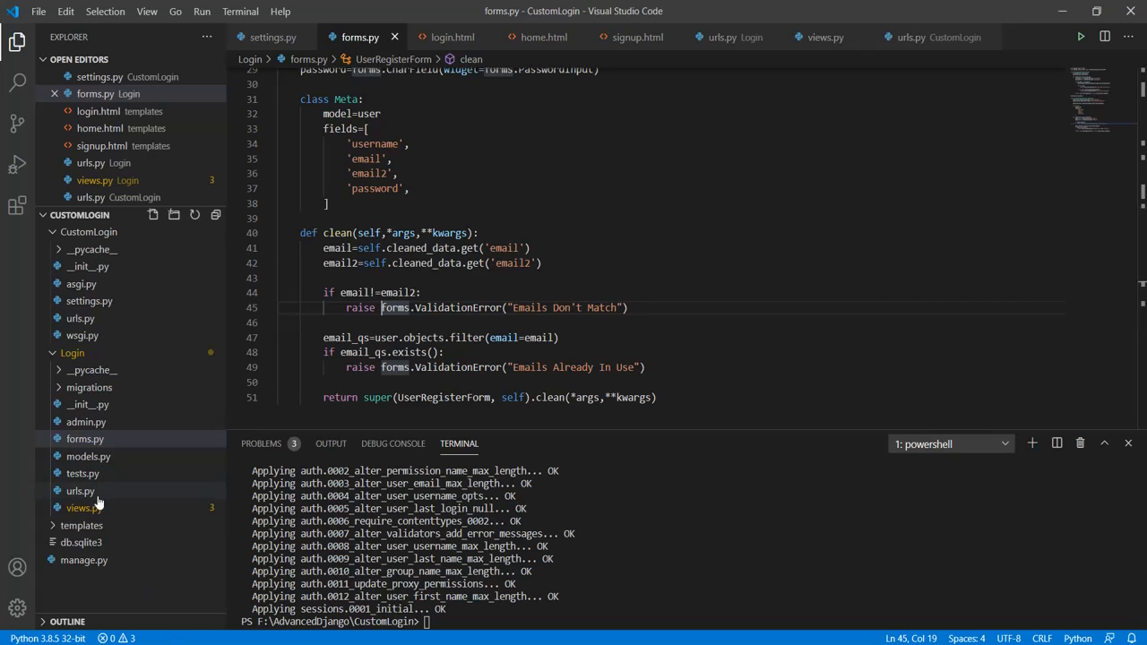
pyautogui.click(78, 507)
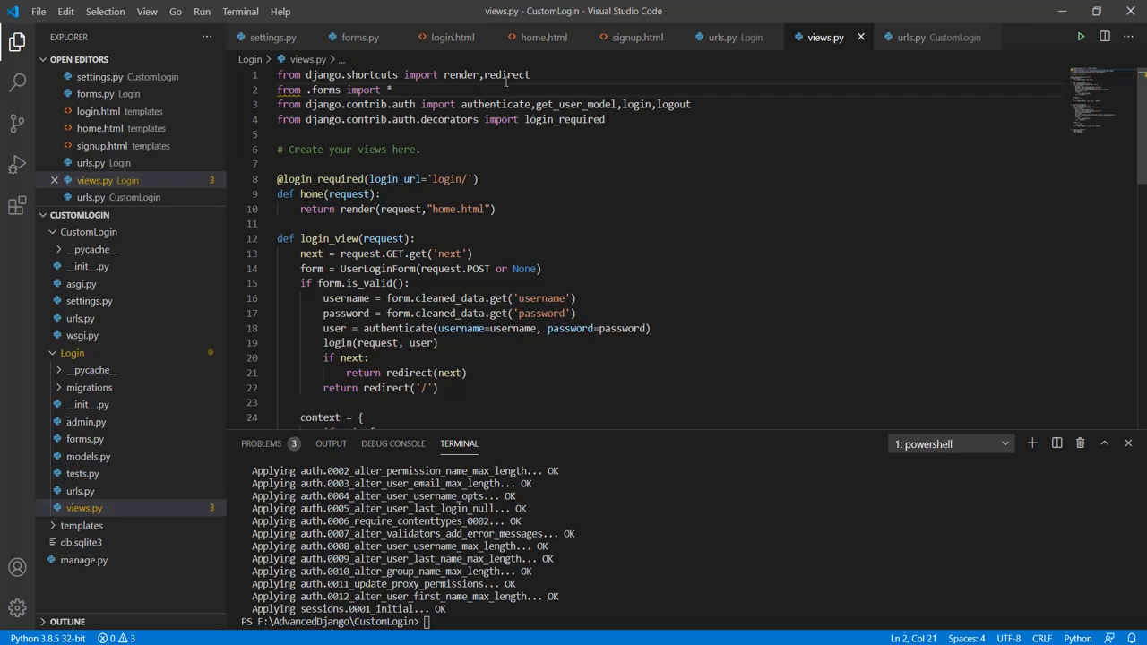
pyautogui.moveTo(87, 456)
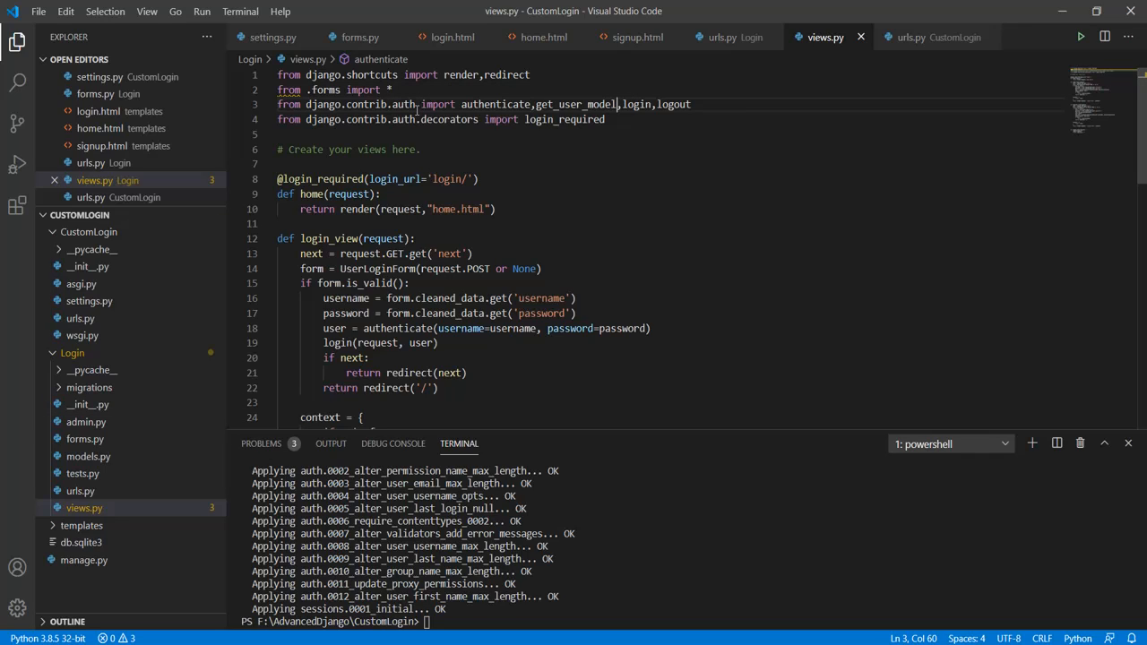
pyautogui.click(691, 104)
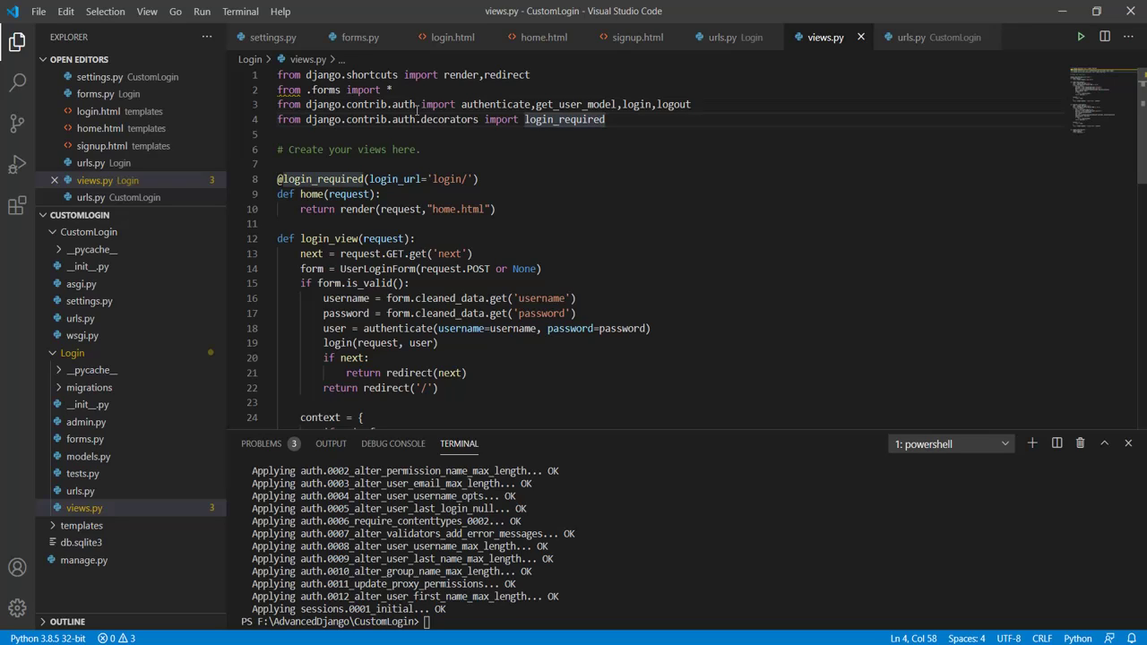
pyautogui.doubleClick(563, 118)
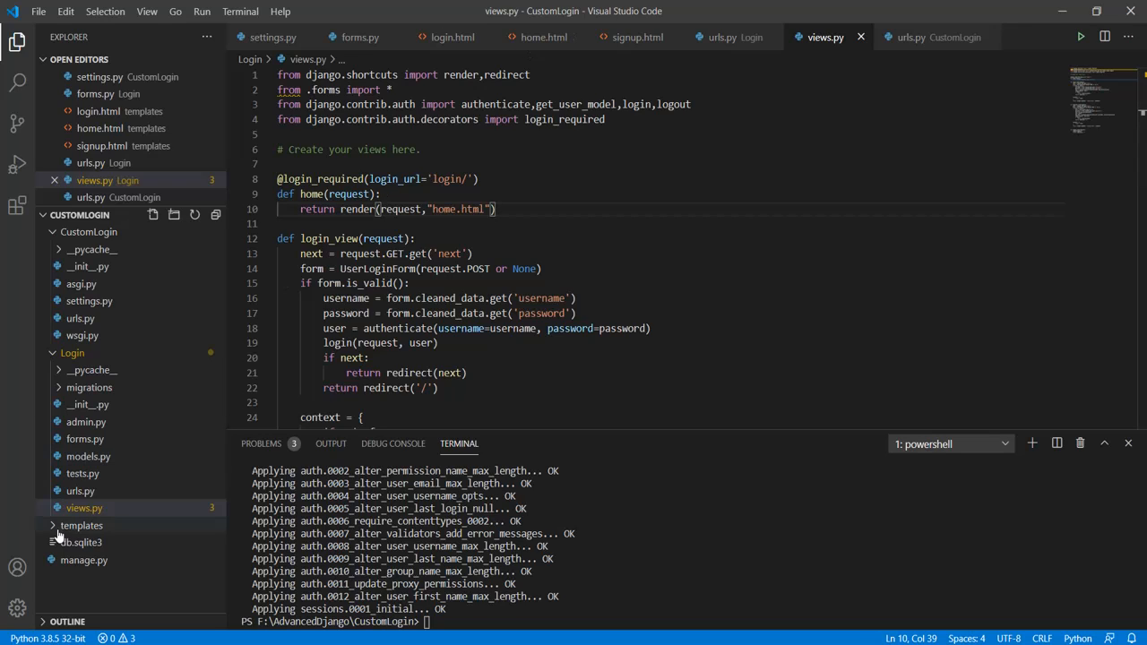
pyautogui.click(86, 525)
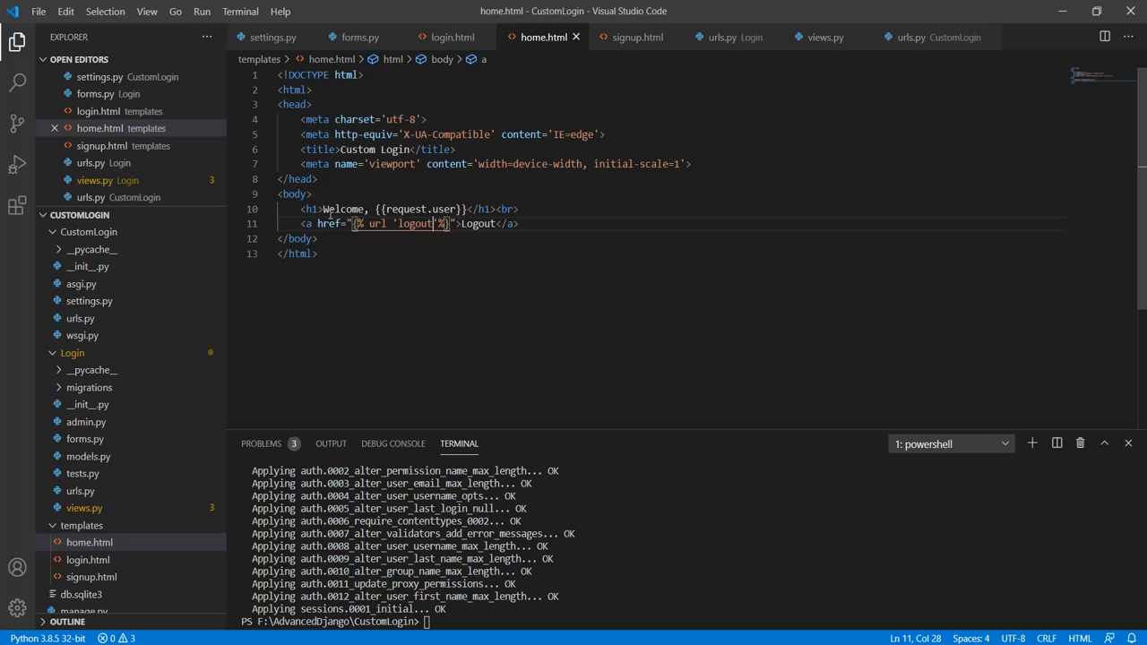
pyautogui.doubleClick(413, 223)
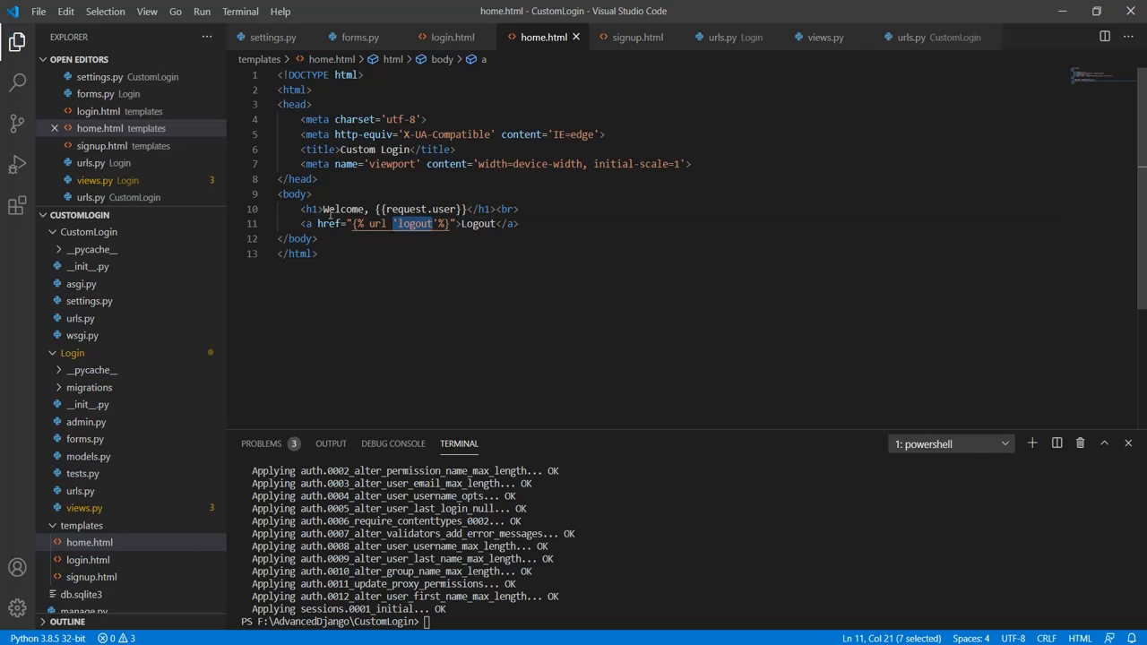
pyautogui.click(826, 37)
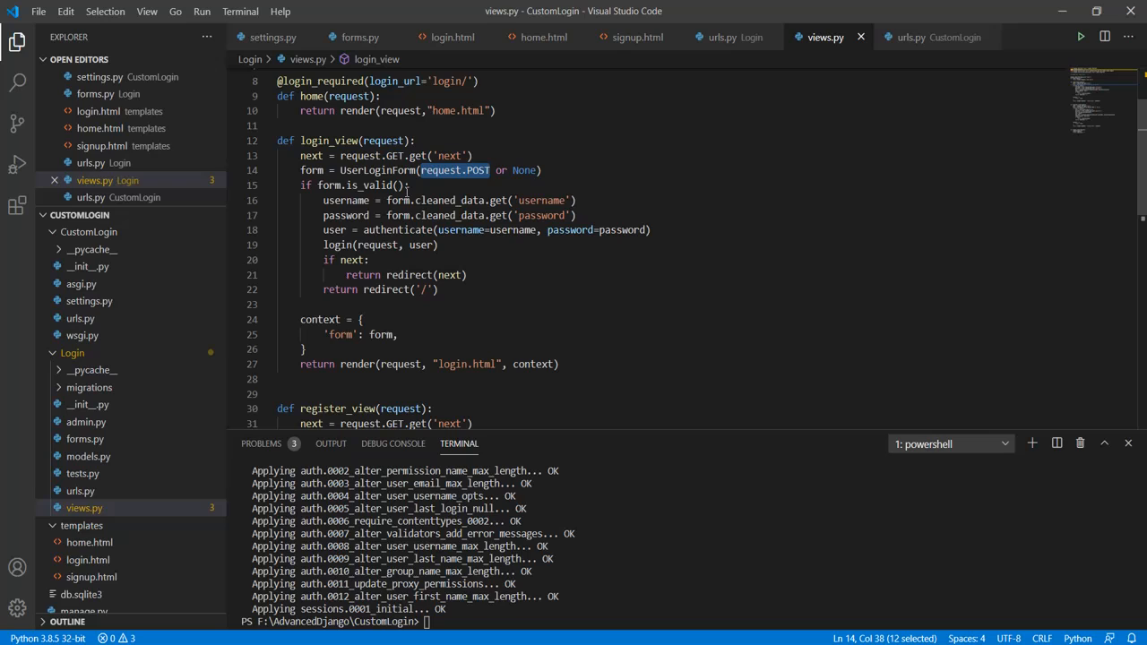
pyautogui.click(542, 170)
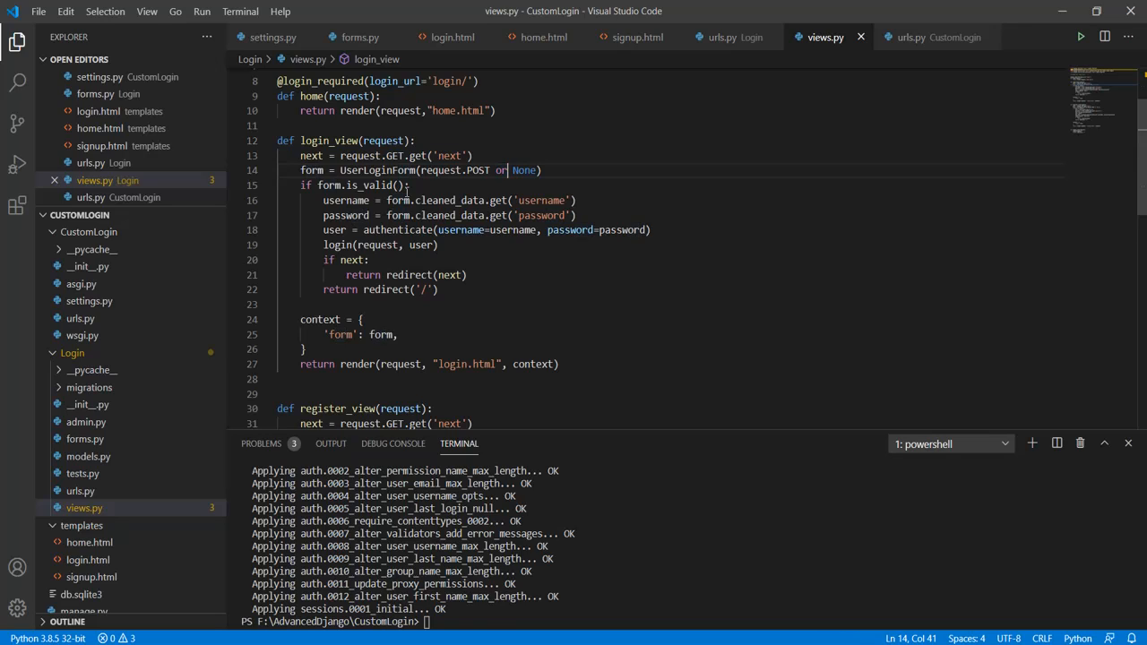
pyautogui.doubleClick(524, 170)
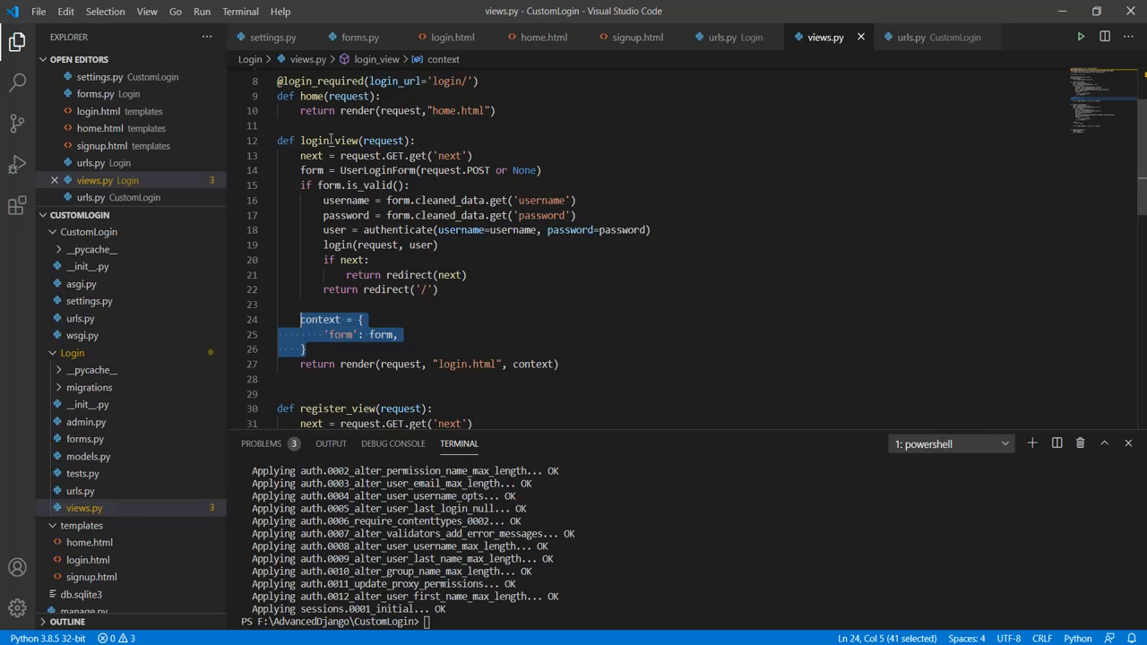
pyautogui.click(316, 364)
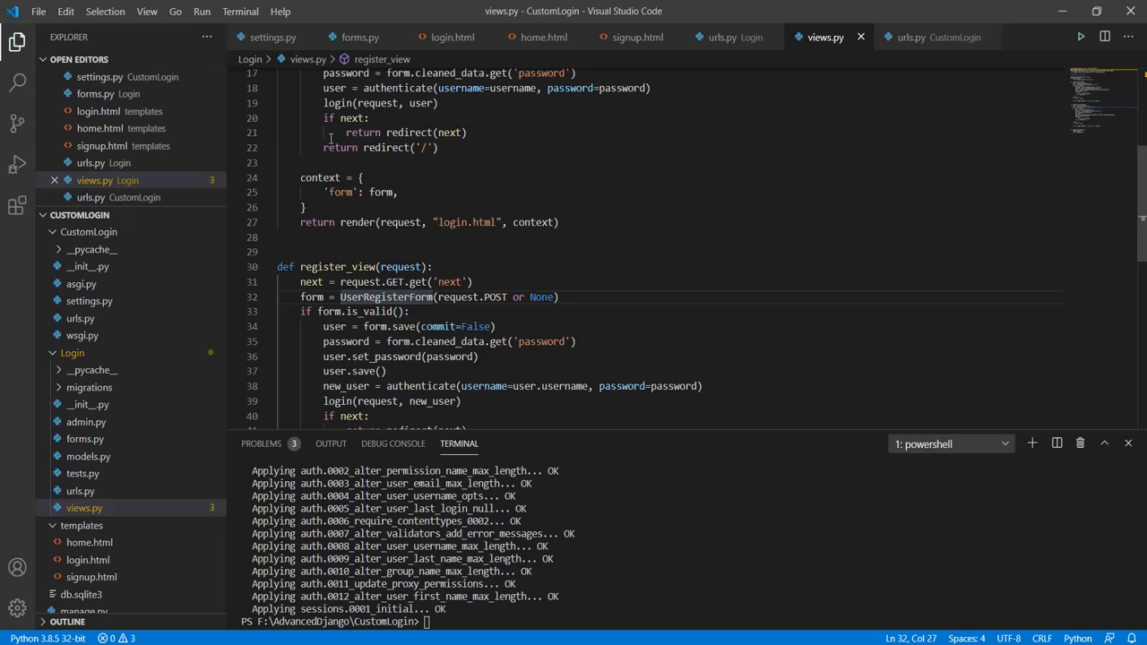
pyautogui.moveTo(465, 311)
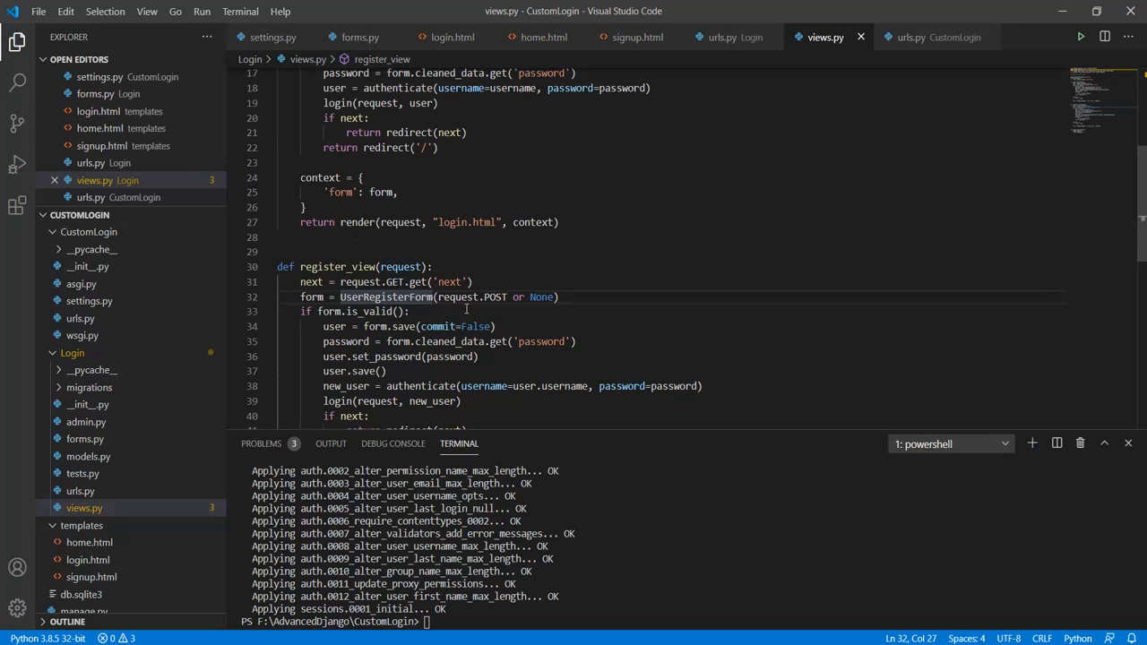
pyautogui.scroll(-3)
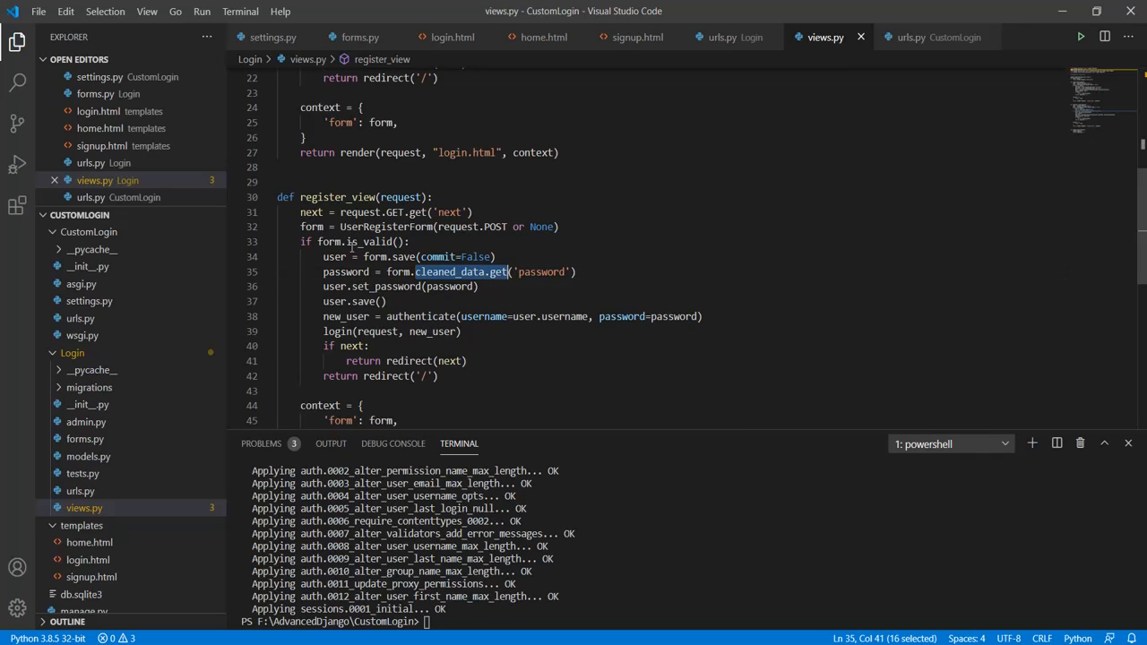
pyautogui.doubleClick(452, 286)
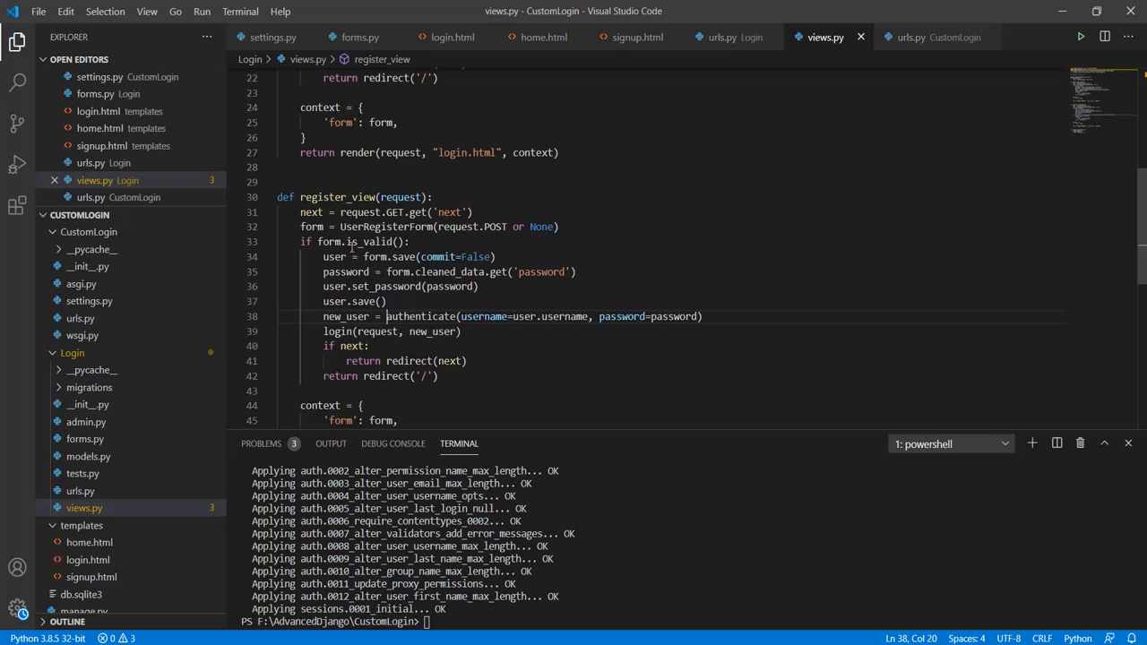
pyautogui.doubleClick(345, 316)
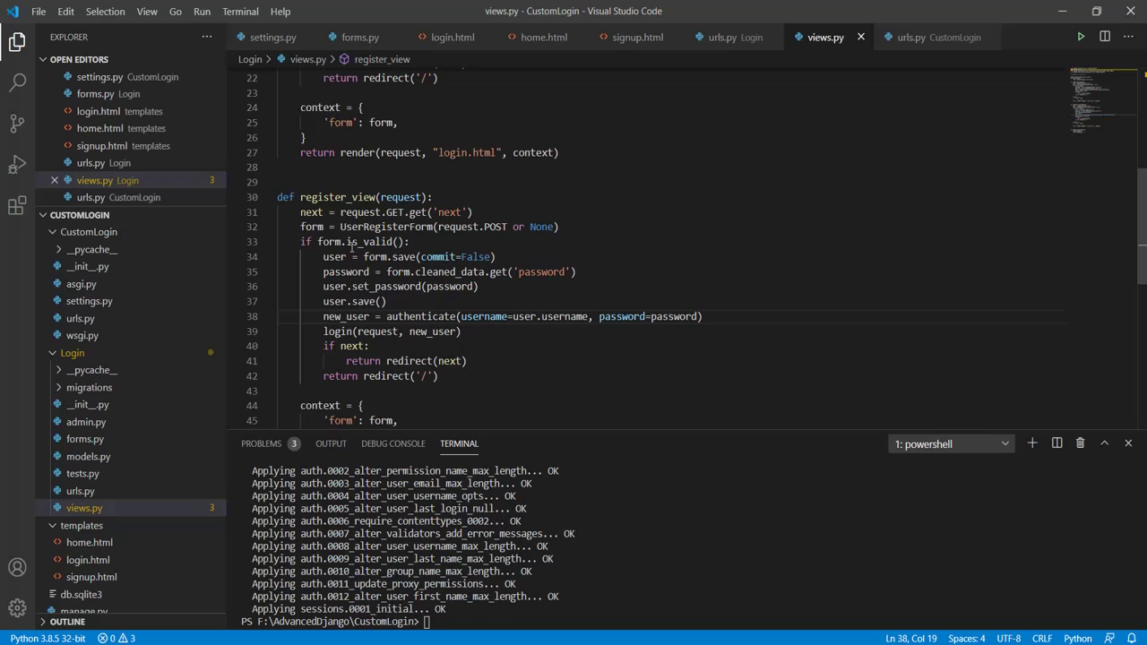
pyautogui.click(702, 317)
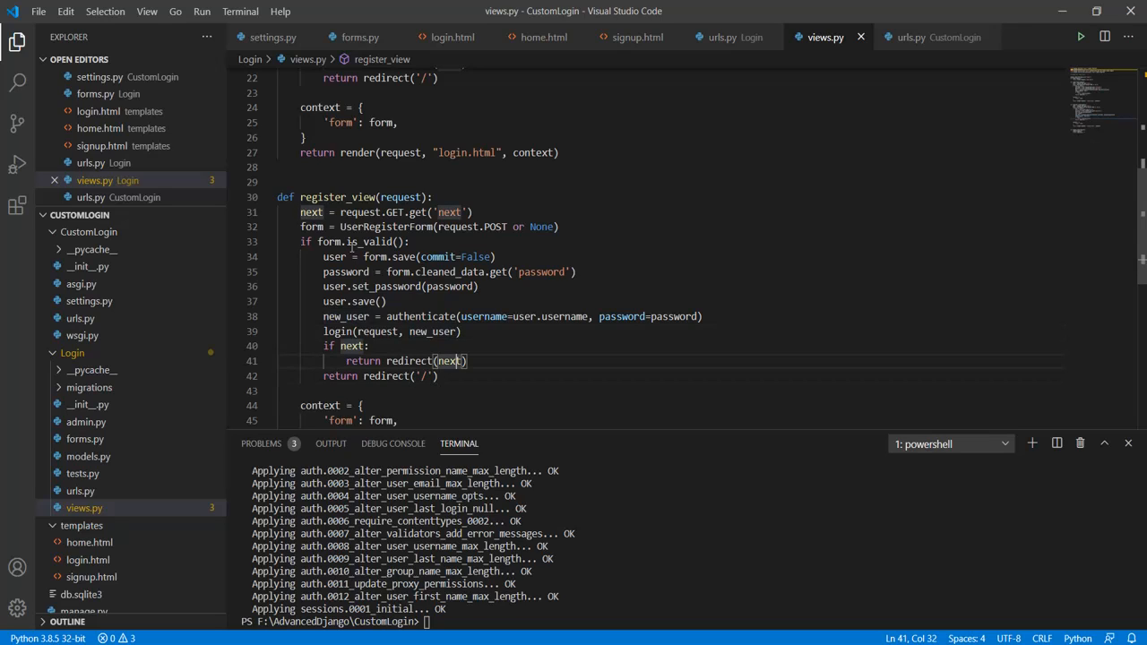
pyautogui.click(460, 332)
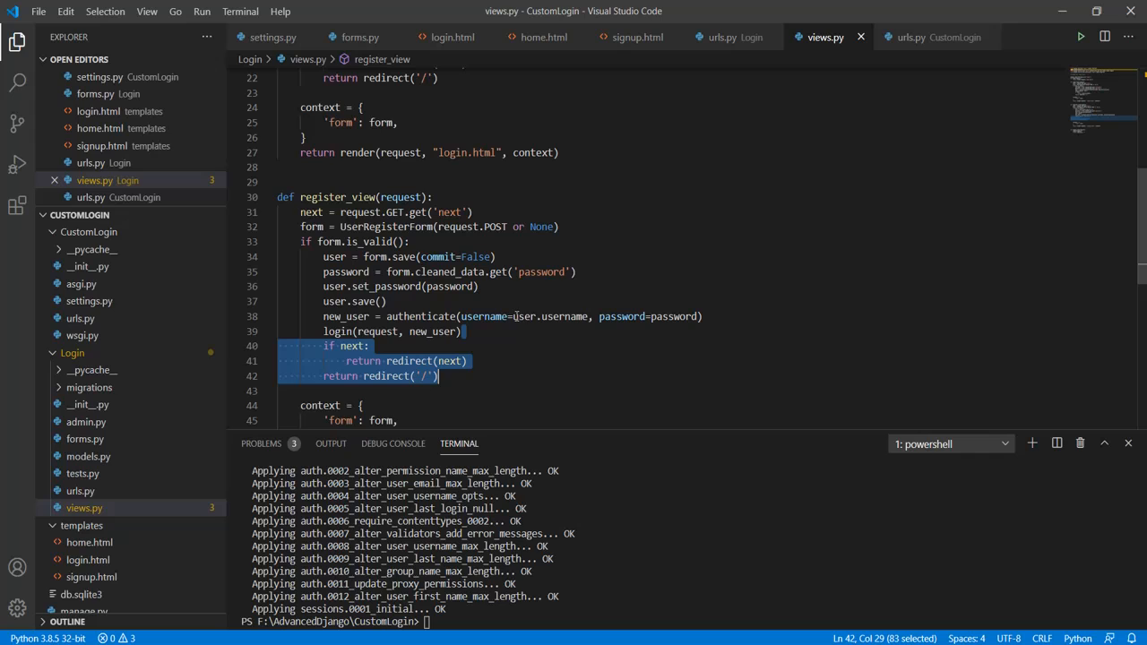
pyautogui.scroll(-3)
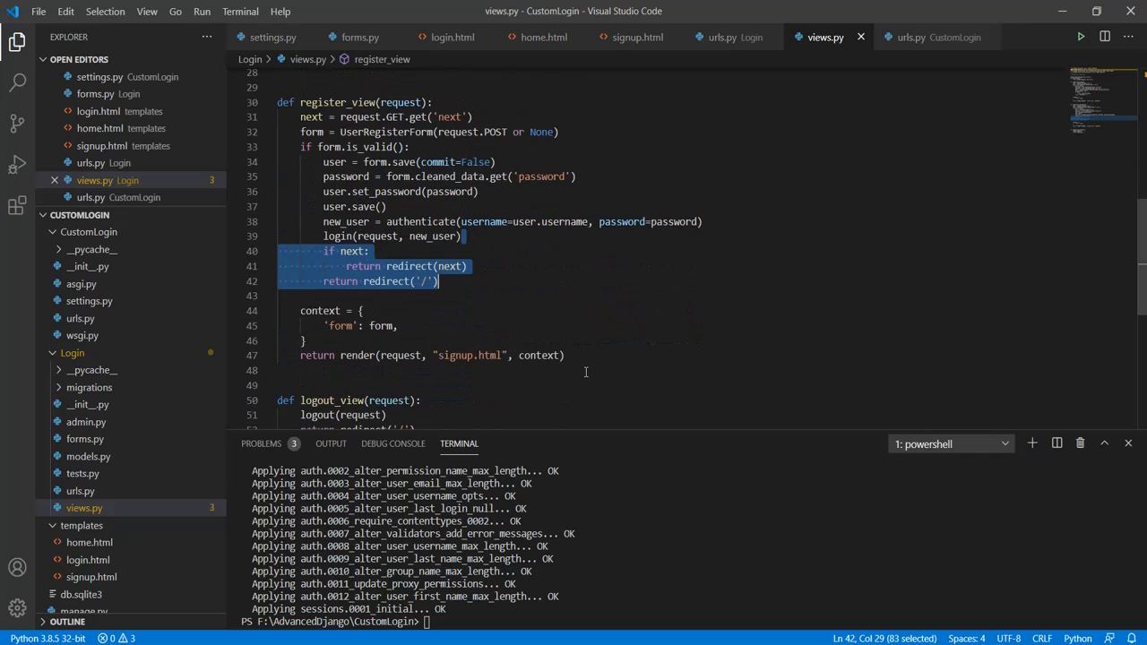
pyautogui.scroll(-3)
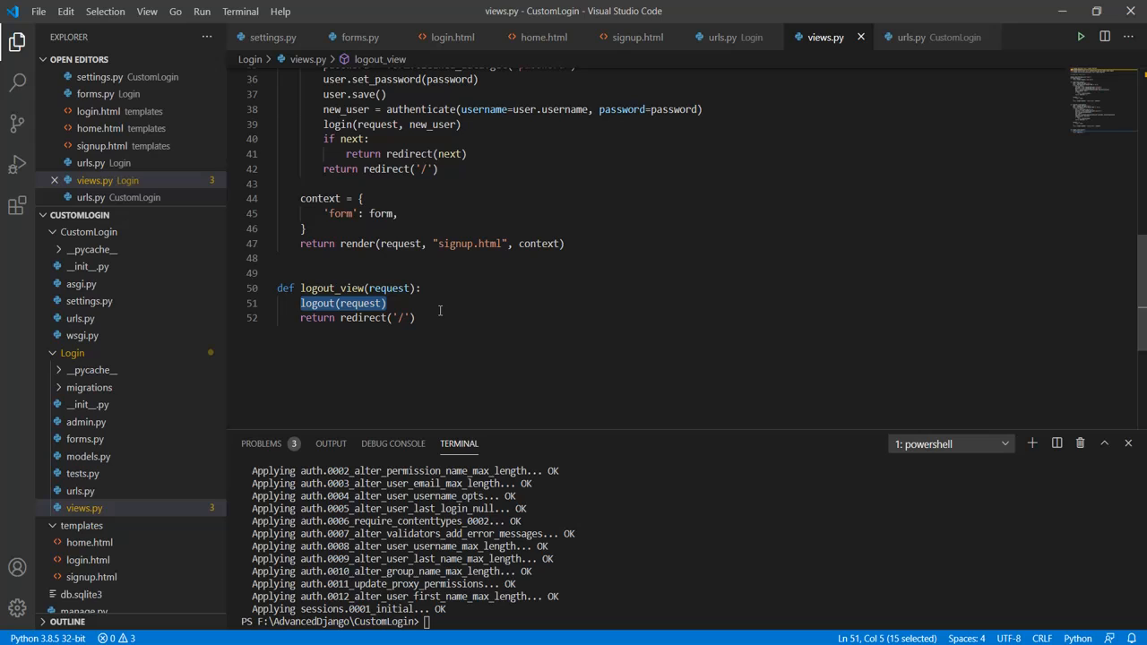
pyautogui.moveTo(460, 321)
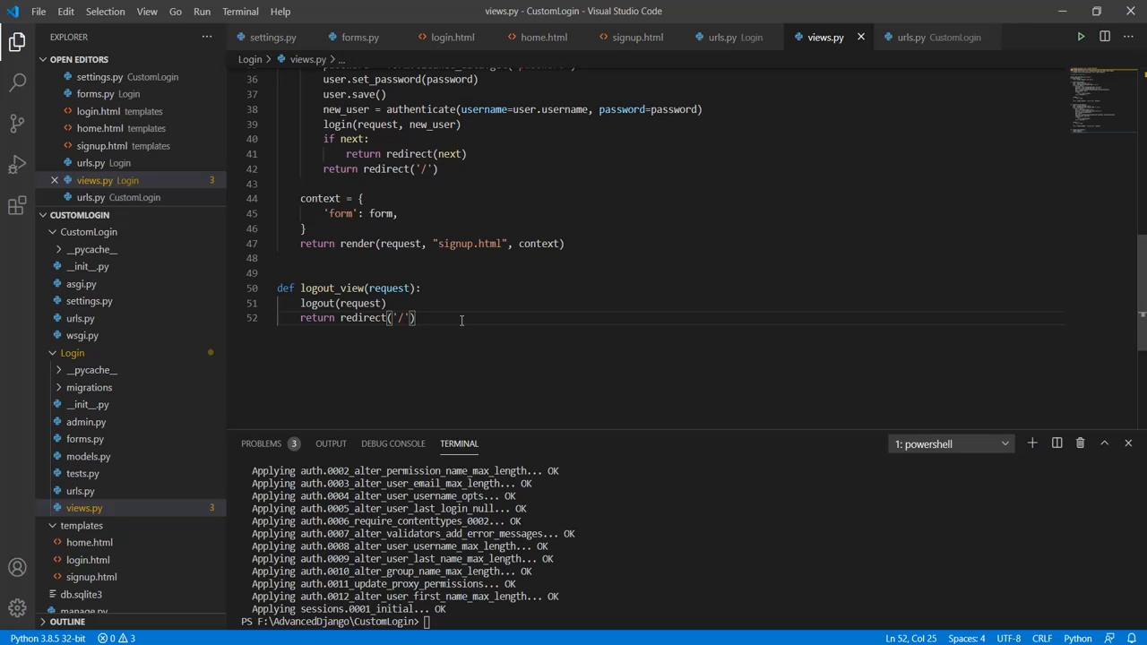
pyautogui.press('alt+tab')
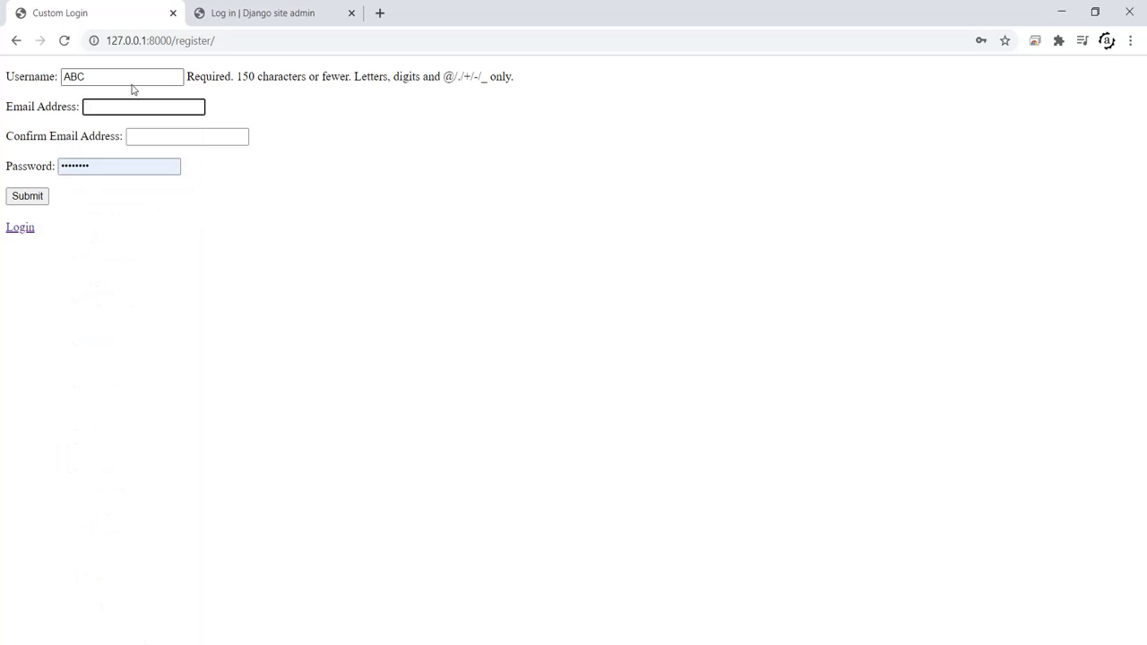
# Step: Begin entering the email 'u.g' in the registration form's Email Address field
pyautogui.write('u.g')
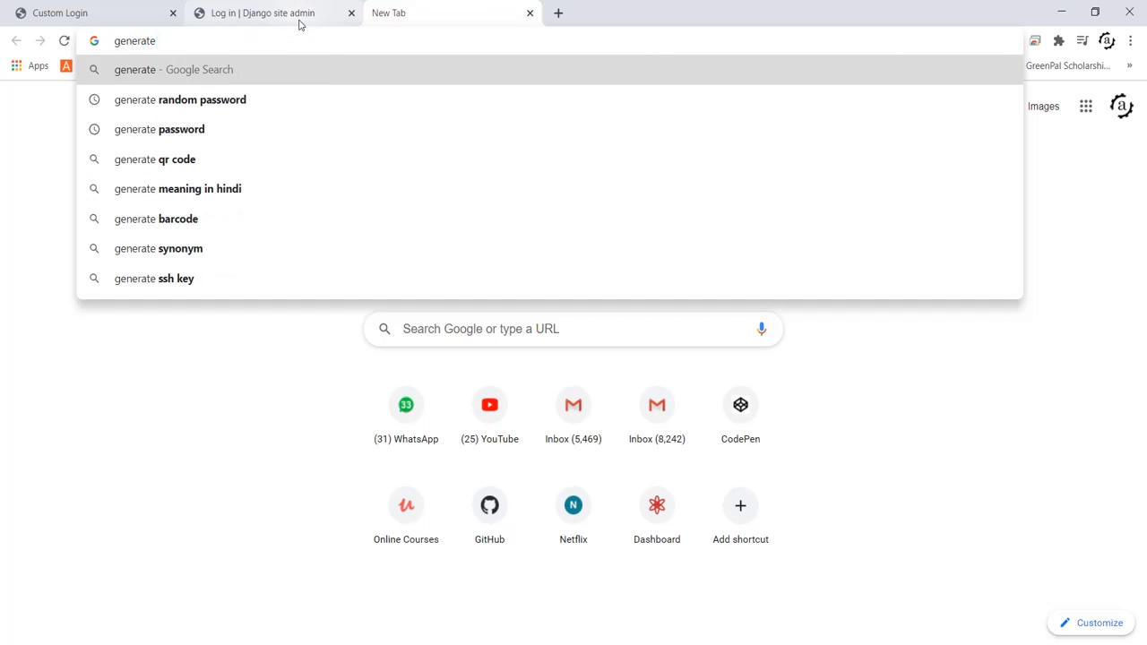
# Step: Generate and copy an 8-character random password on passwordsgenerator.net
pyautogui.click(179, 99)
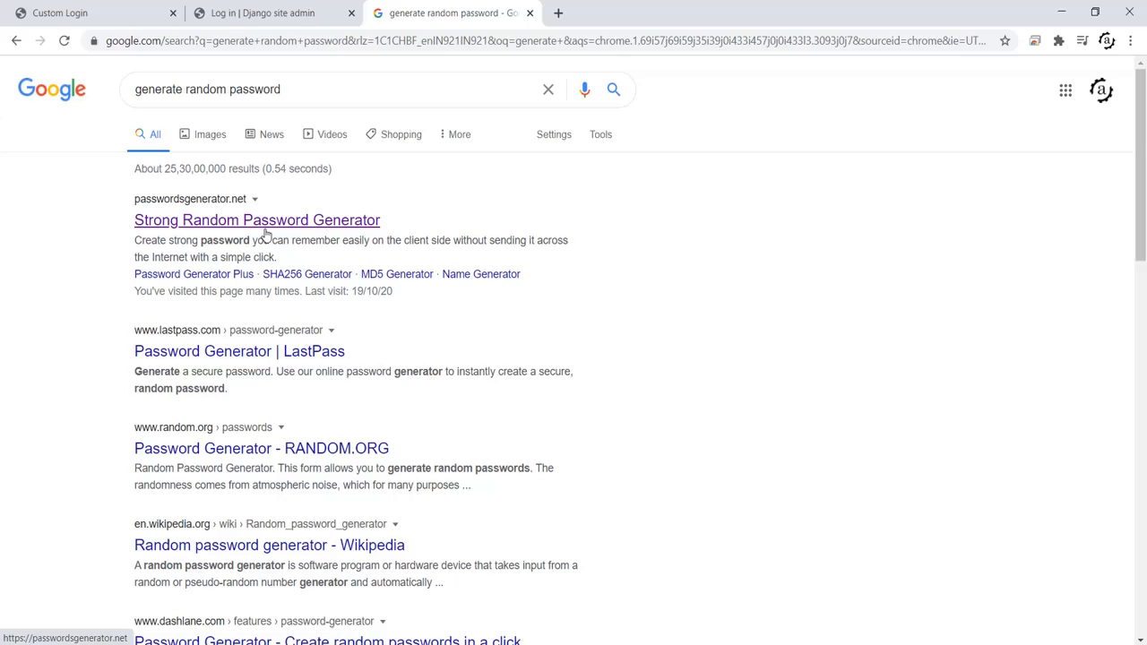
pyautogui.click(256, 219)
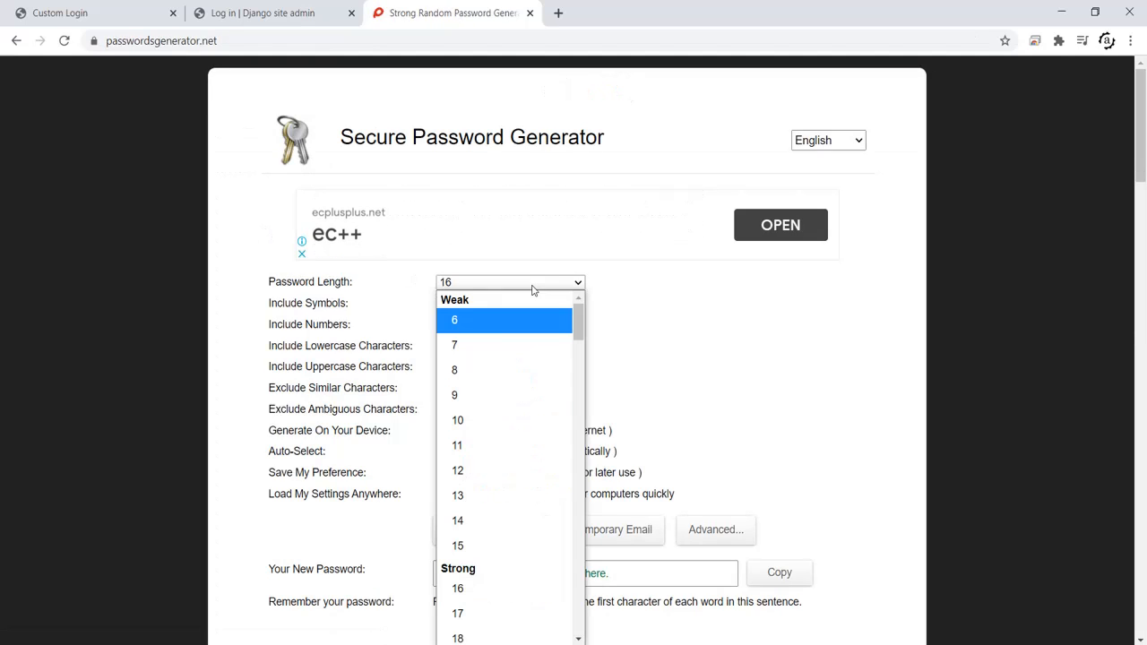
pyautogui.click(454, 369)
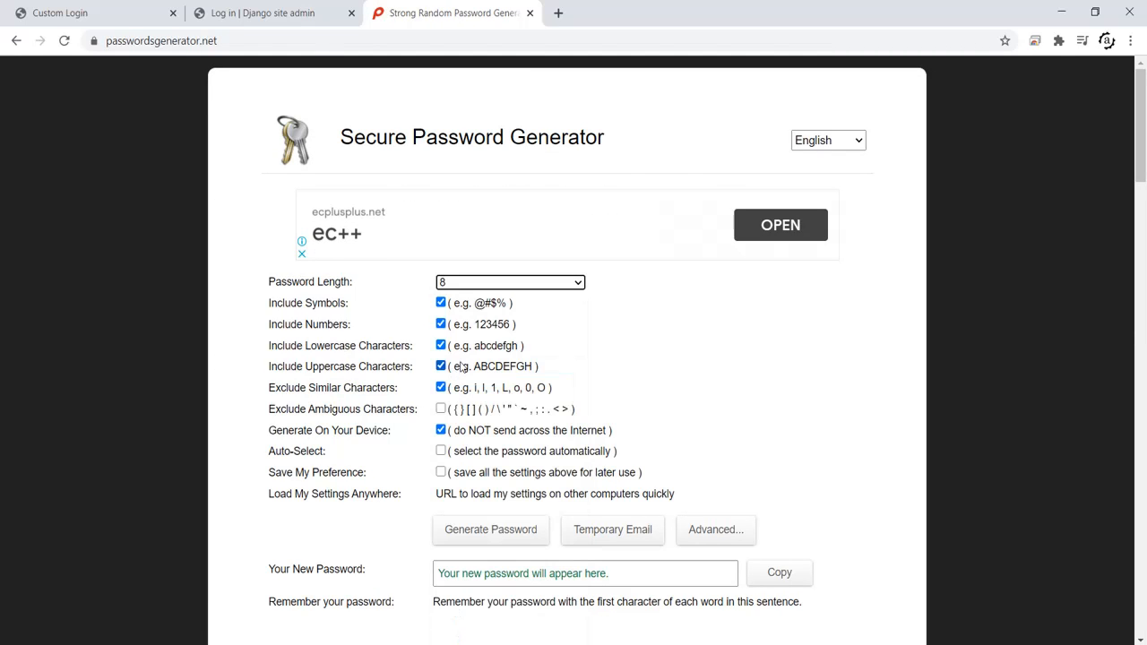
pyautogui.scroll(-3)
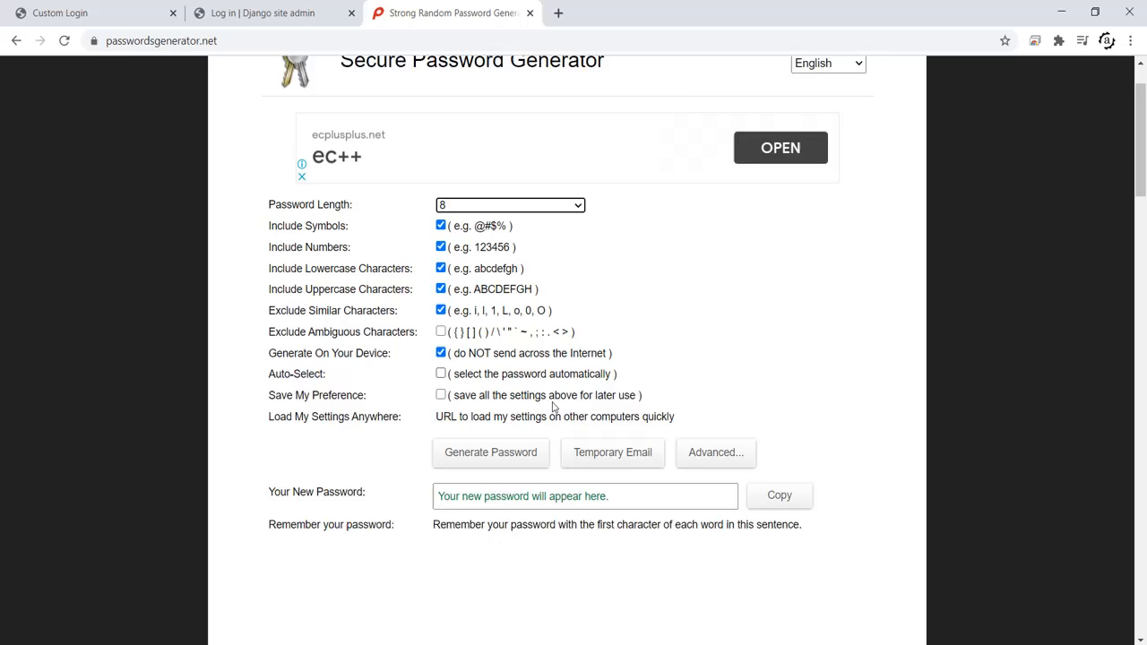
pyautogui.click(490, 452)
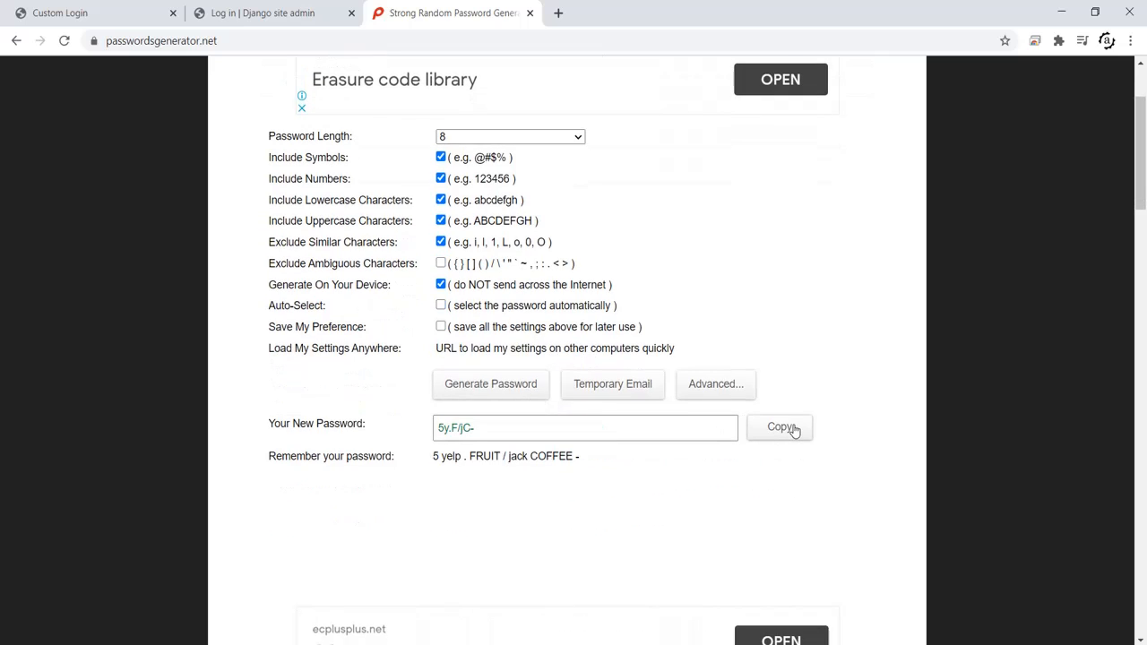
pyautogui.click(778, 427)
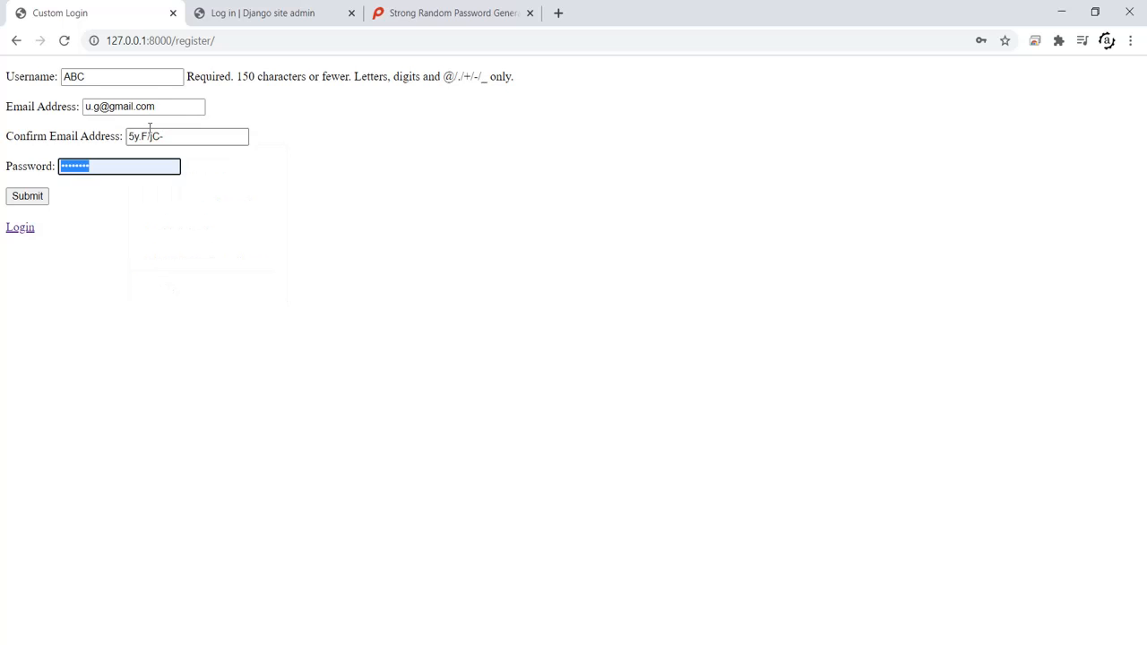
pyautogui.click(27, 195)
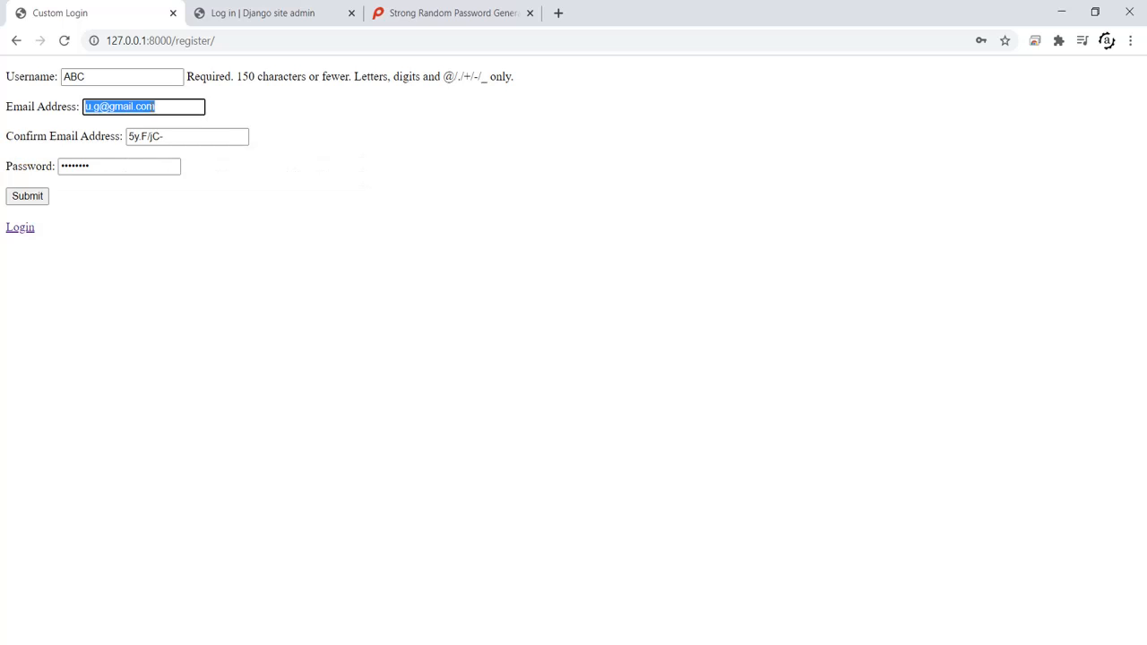
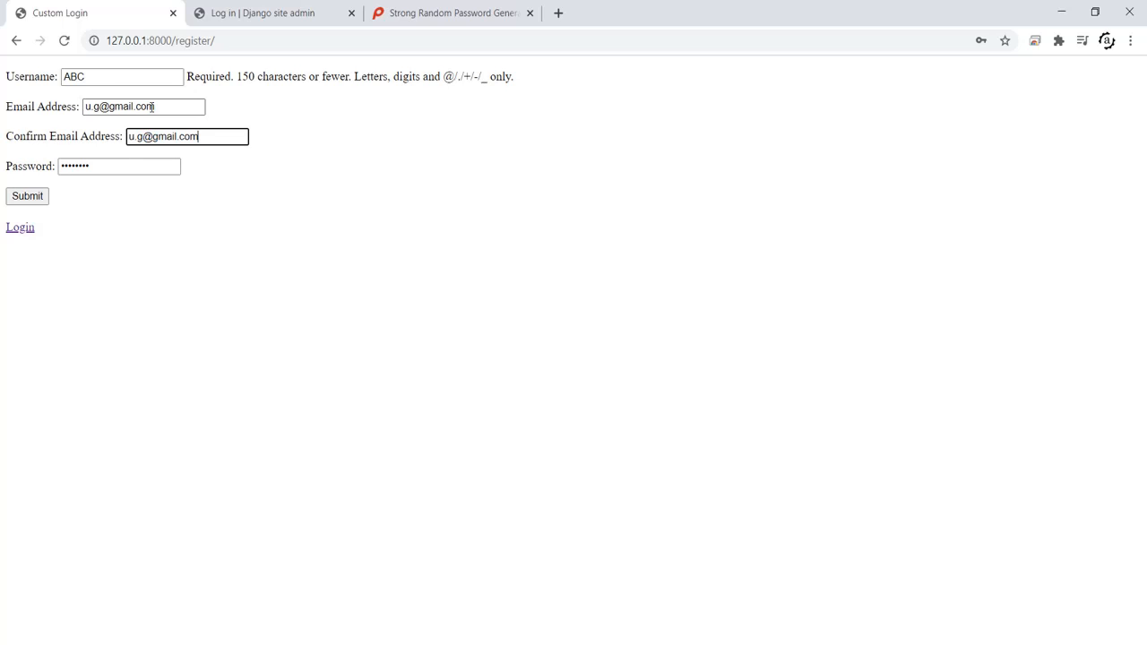
pyautogui.click(27, 196)
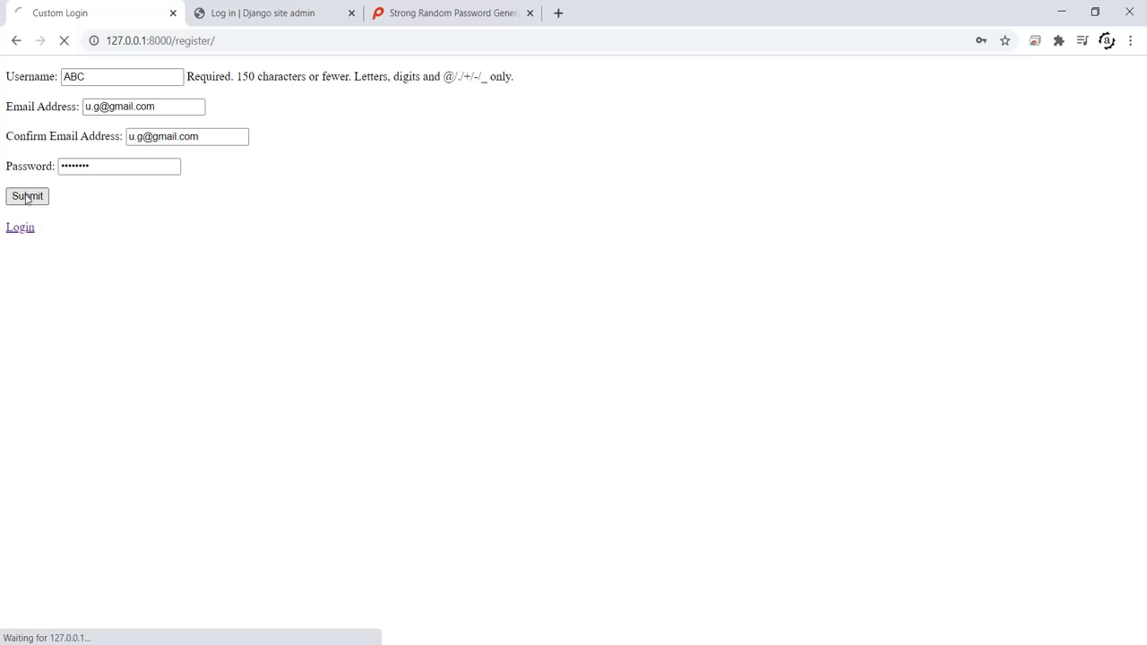
pyautogui.click(27, 195)
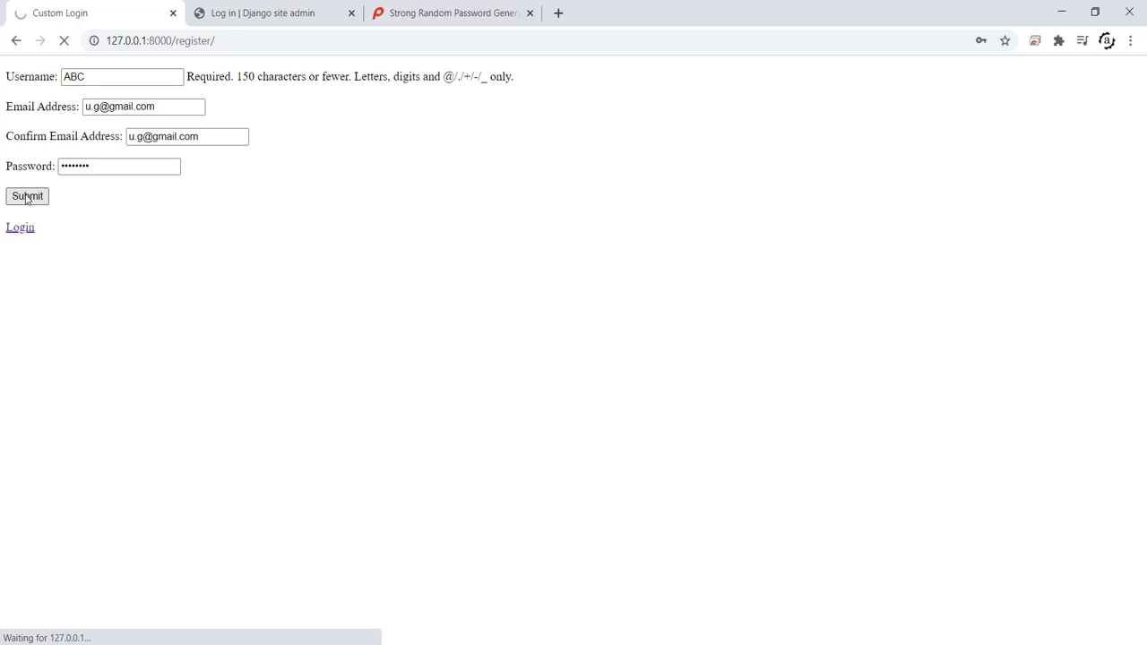
pyautogui.click(27, 196)
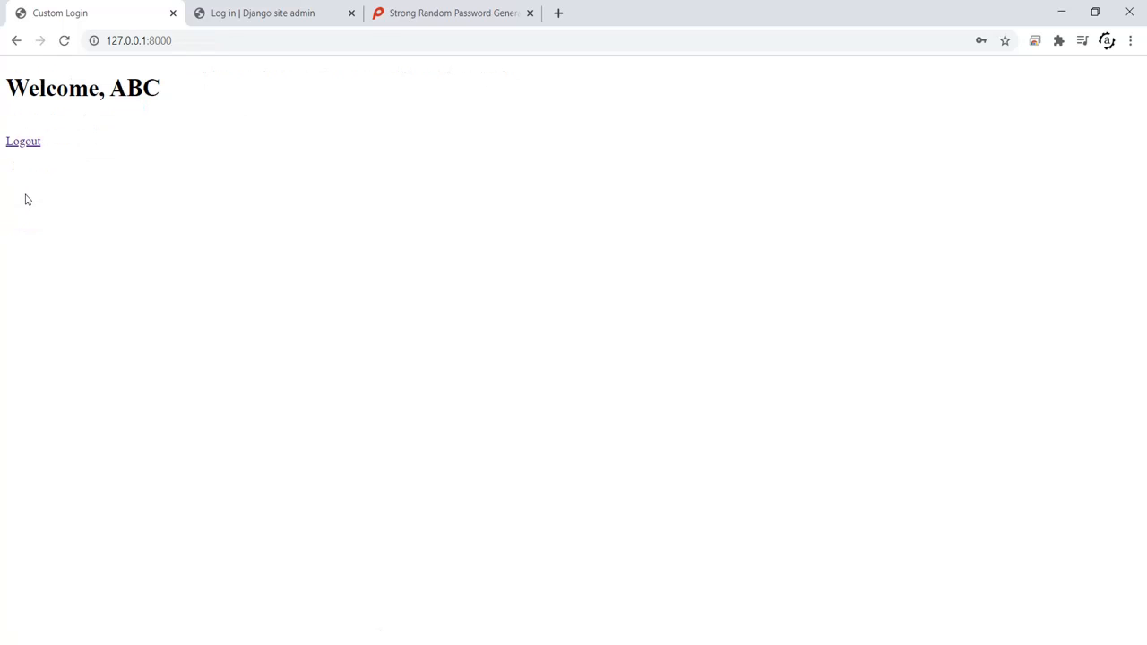